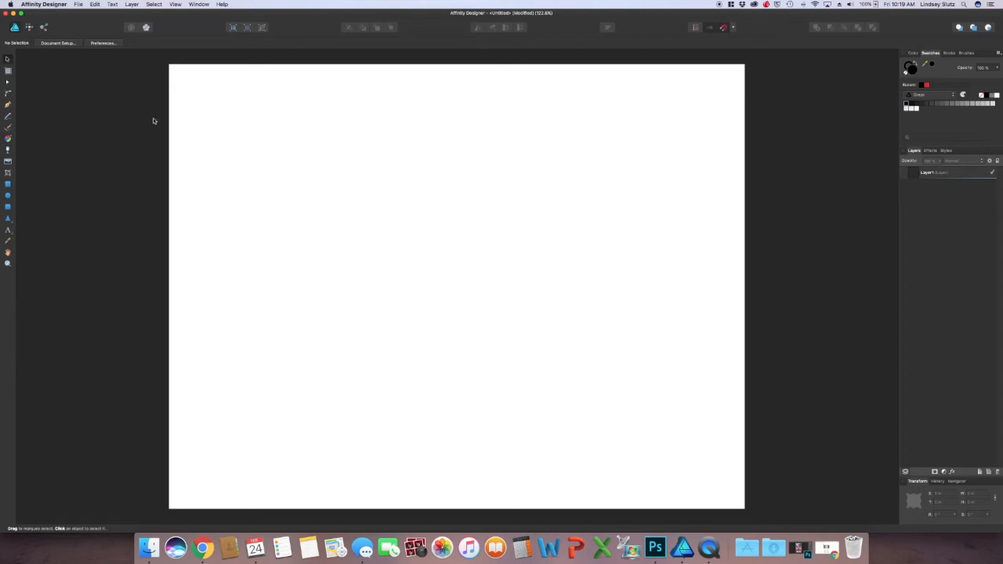
{"action": "mouse_move", "coordinate": [108, 63]}
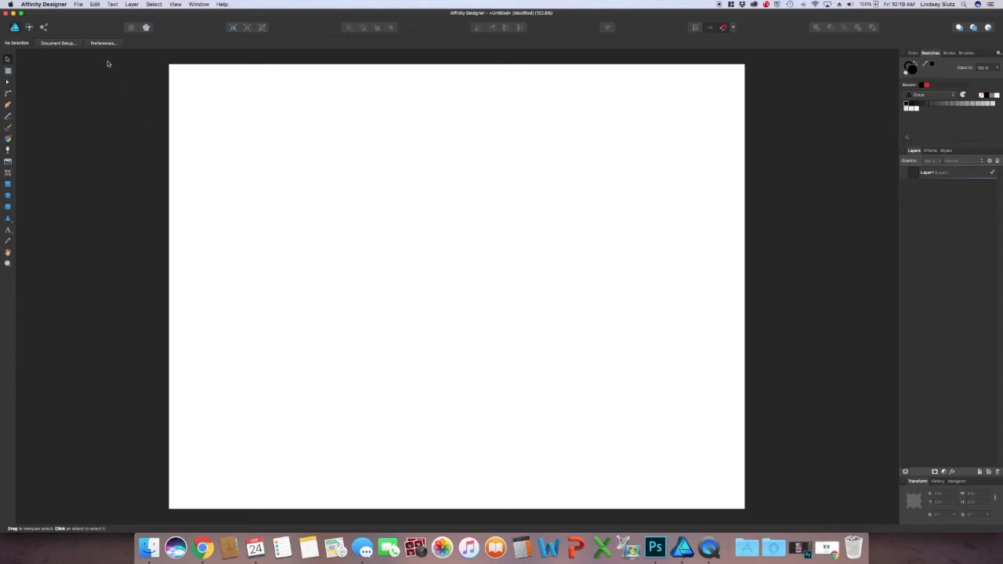
- Open the JPG photo of the crab, starfish and turtle sketch from the Drawings folder
{"action": "left_click", "coordinate": [78, 5]}
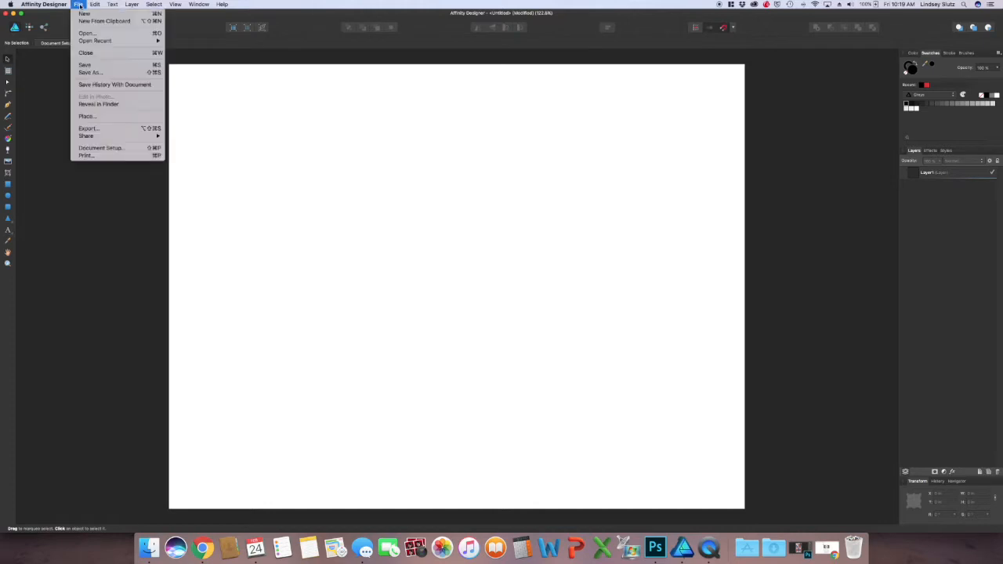
{"action": "left_click", "coordinate": [87, 32]}
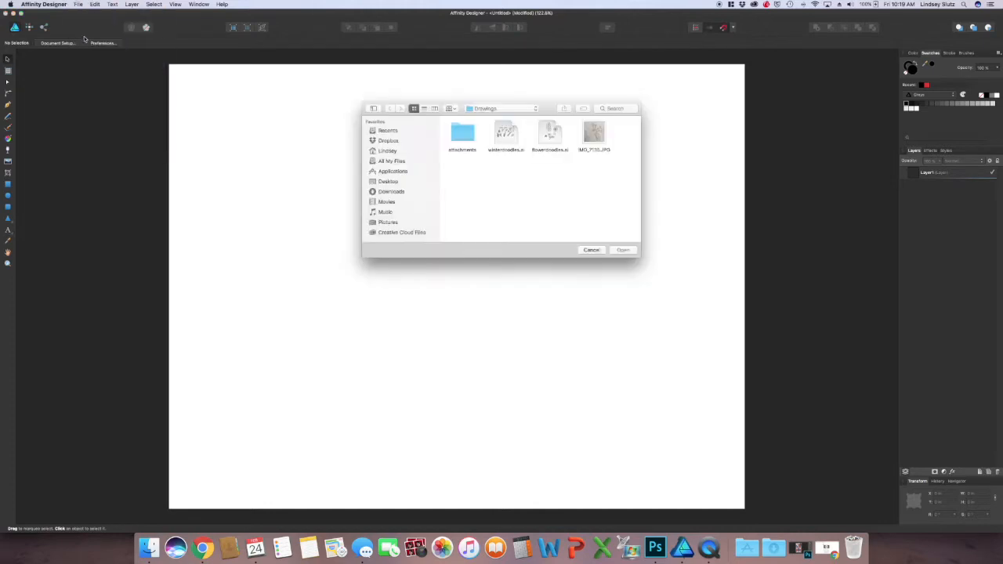
{"action": "left_click", "coordinate": [593, 133]}
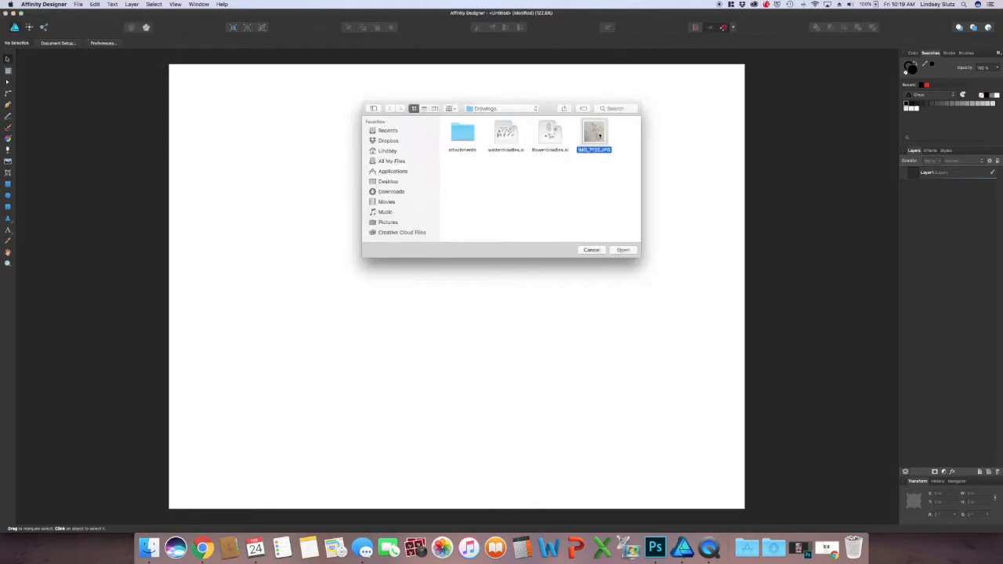
{"action": "left_click", "coordinate": [623, 249]}
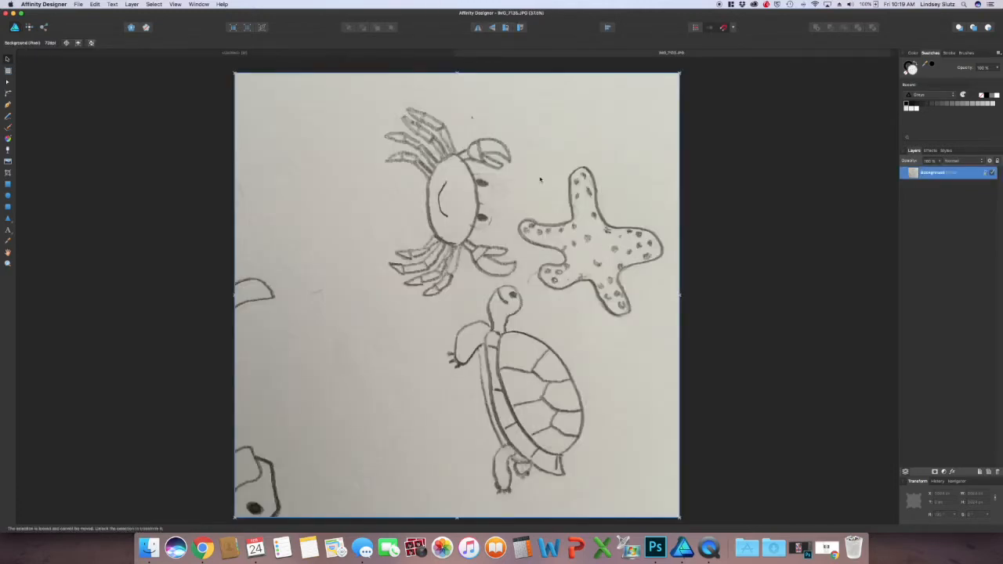
{"action": "mouse_move", "coordinate": [308, 259]}
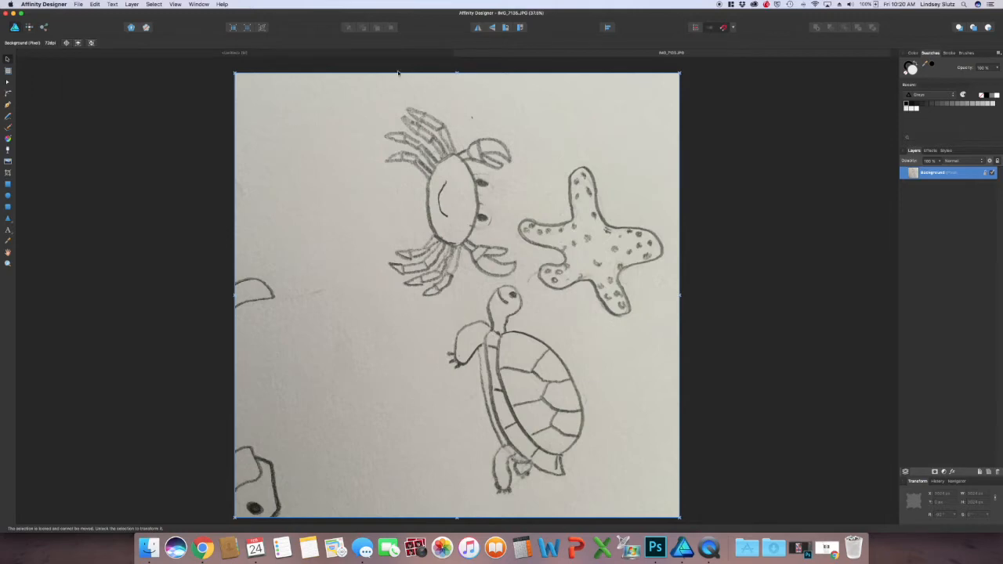
{"action": "mouse_move", "coordinate": [304, 142]}
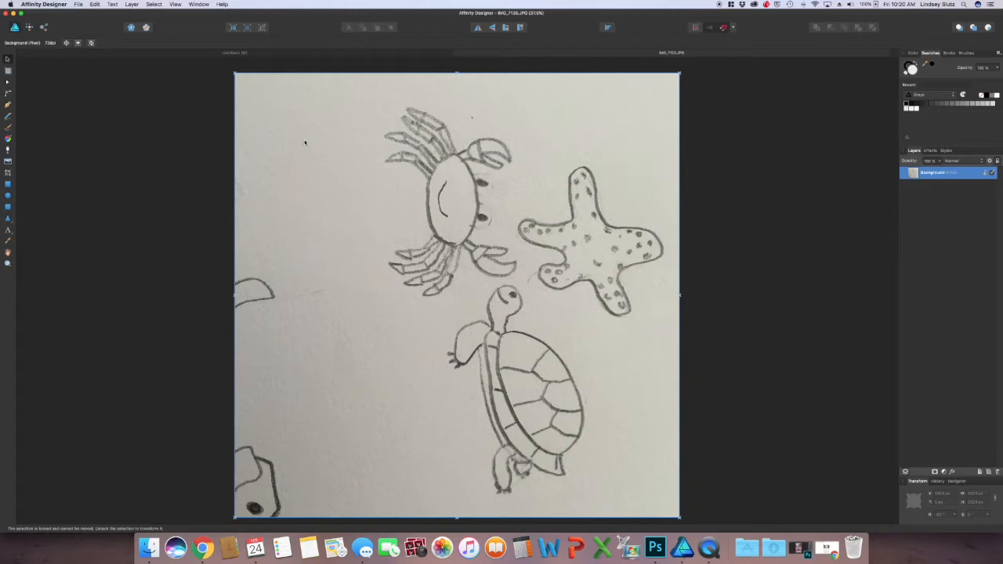
{"action": "mouse_move", "coordinate": [242, 86]}
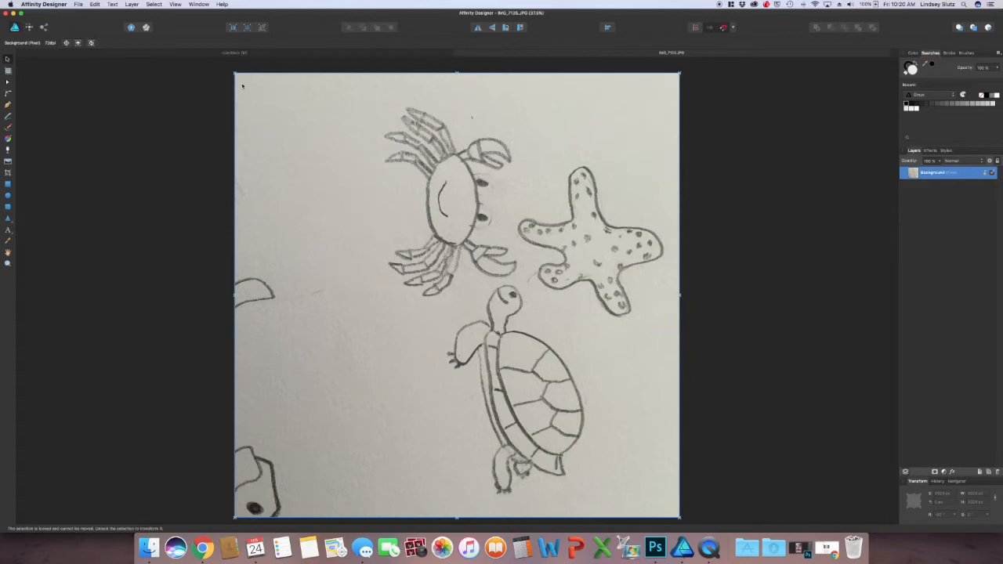
- Return to the blank Untitled document tab
{"action": "left_click", "coordinate": [95, 4]}
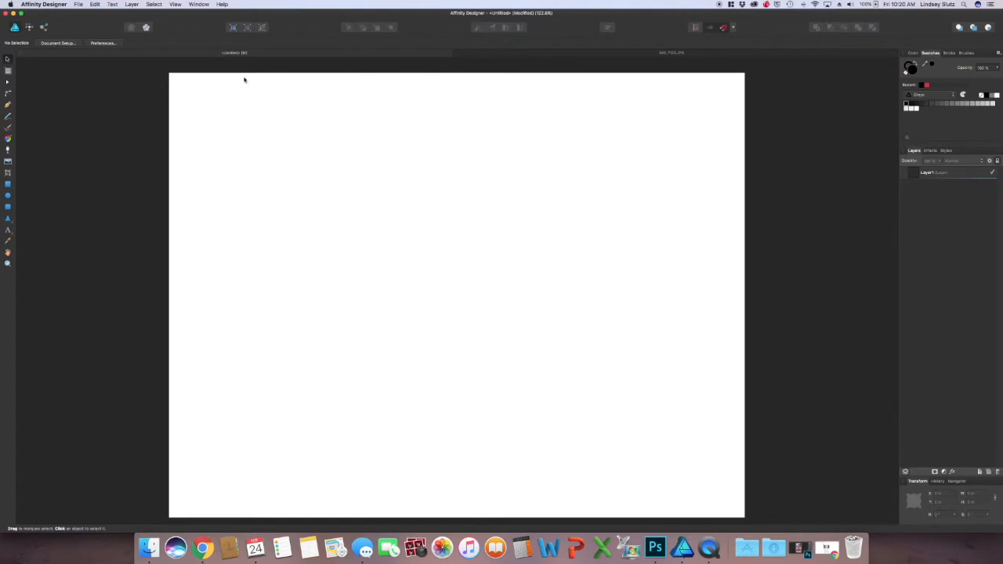
- Paste the sketch photo, rotate it -90° so the crab stands upright, and reposition it
{"action": "left_click", "coordinate": [95, 5]}
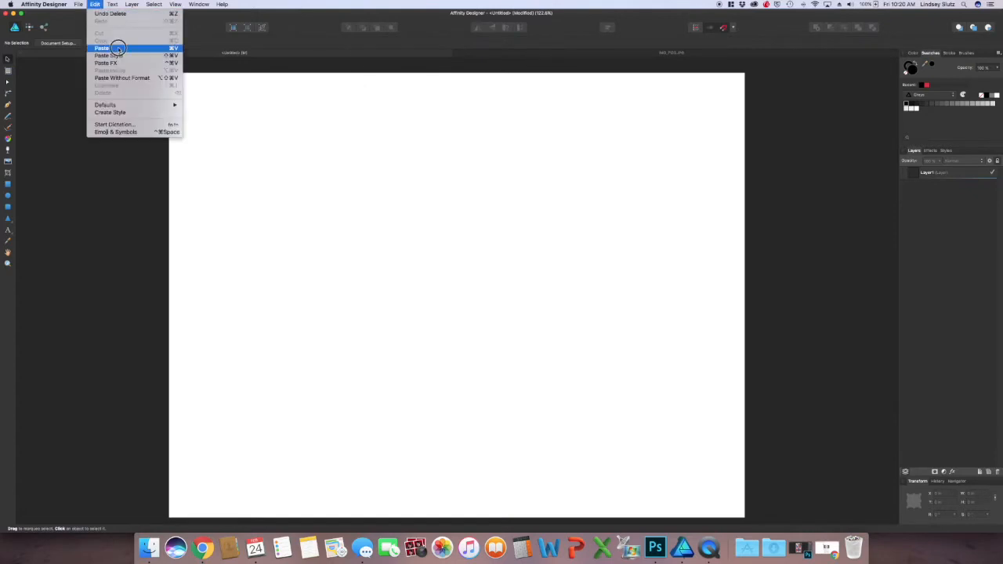
{"action": "left_click", "coordinate": [102, 48]}
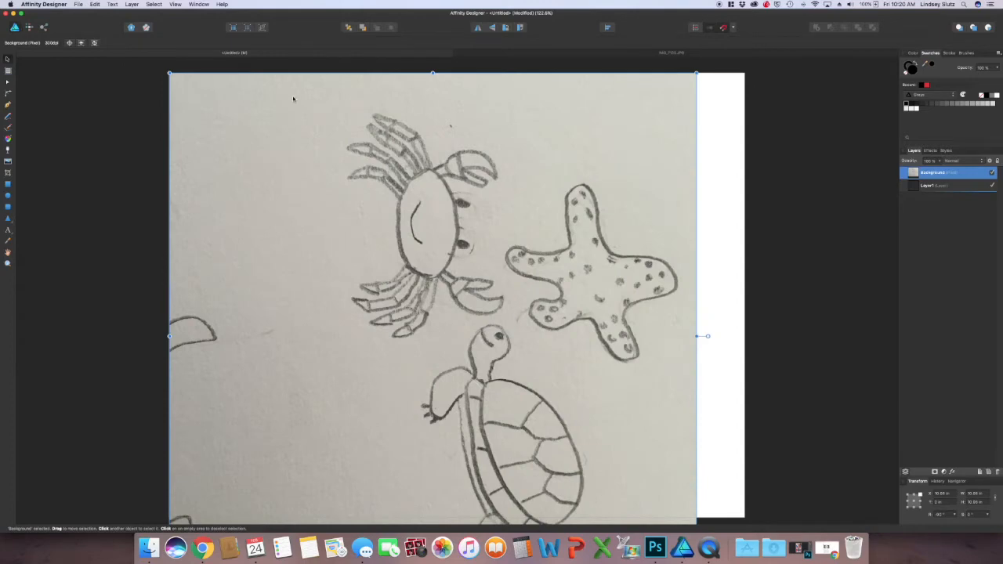
{"action": "mouse_move", "coordinate": [676, 113]}
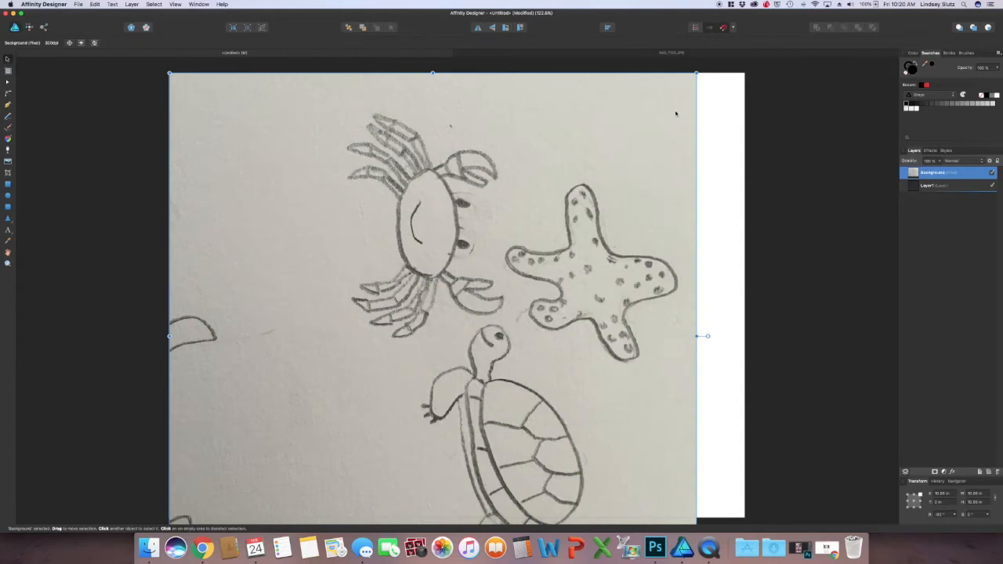
{"action": "mouse_move", "coordinate": [687, 78]}
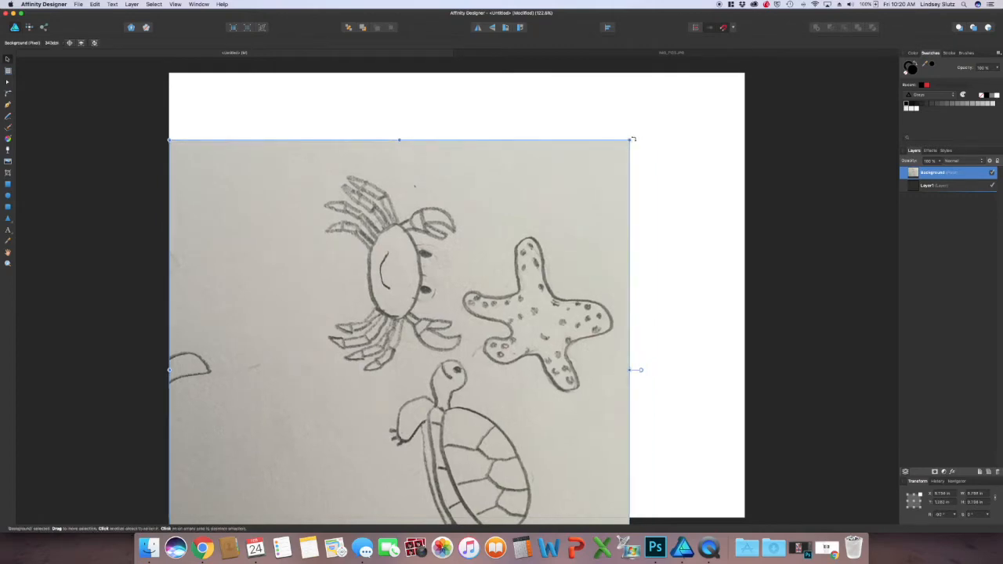
{"action": "left_click_drag", "start_coordinate": [633, 139], "coordinate": [355, 103]}
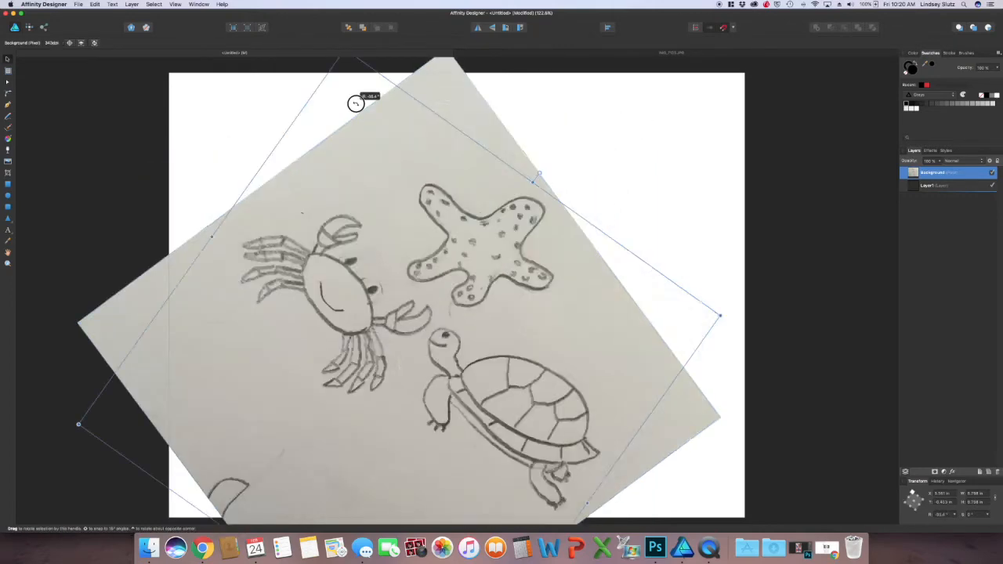
{"action": "left_click_drag", "start_coordinate": [355, 102], "coordinate": [190, 127]}
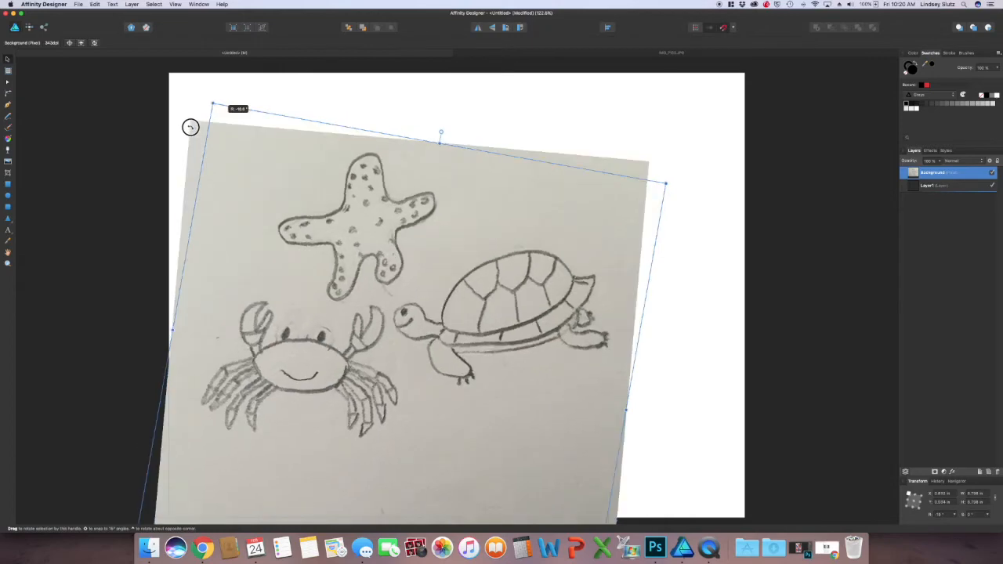
{"action": "left_click_drag", "start_coordinate": [191, 127], "coordinate": [170, 141]}
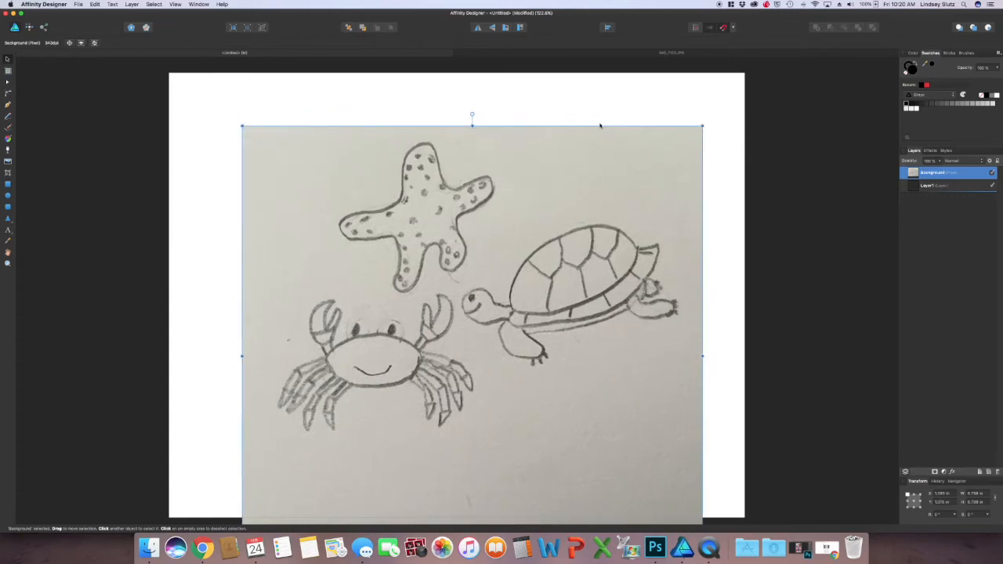
- Deselect, lock the Background photo layer and add an empty tracing layer above it
{"action": "left_click", "coordinate": [743, 207]}
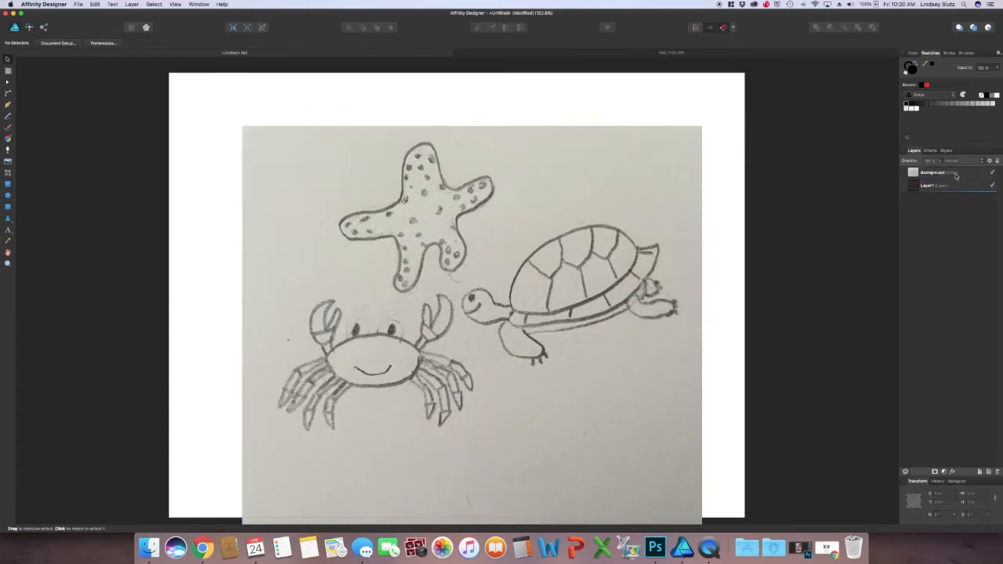
{"action": "left_click", "coordinate": [936, 185]}
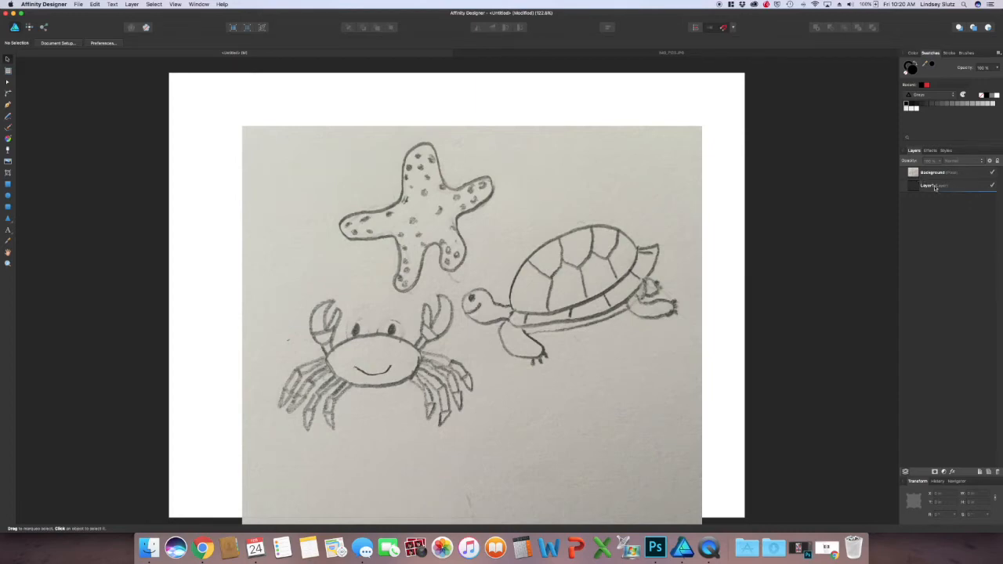
{"action": "left_click", "coordinate": [936, 172]}
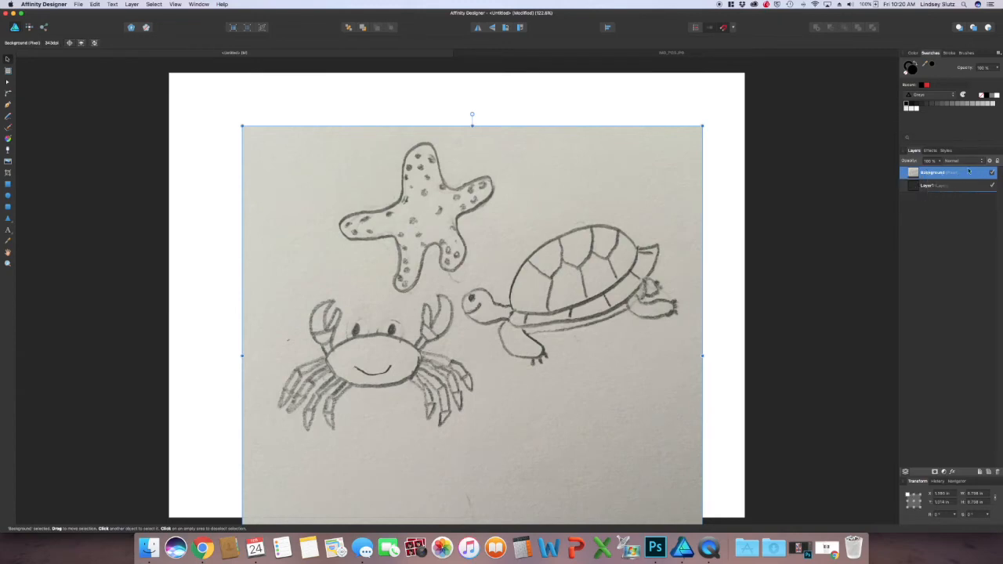
{"action": "mouse_move", "coordinate": [995, 163]}
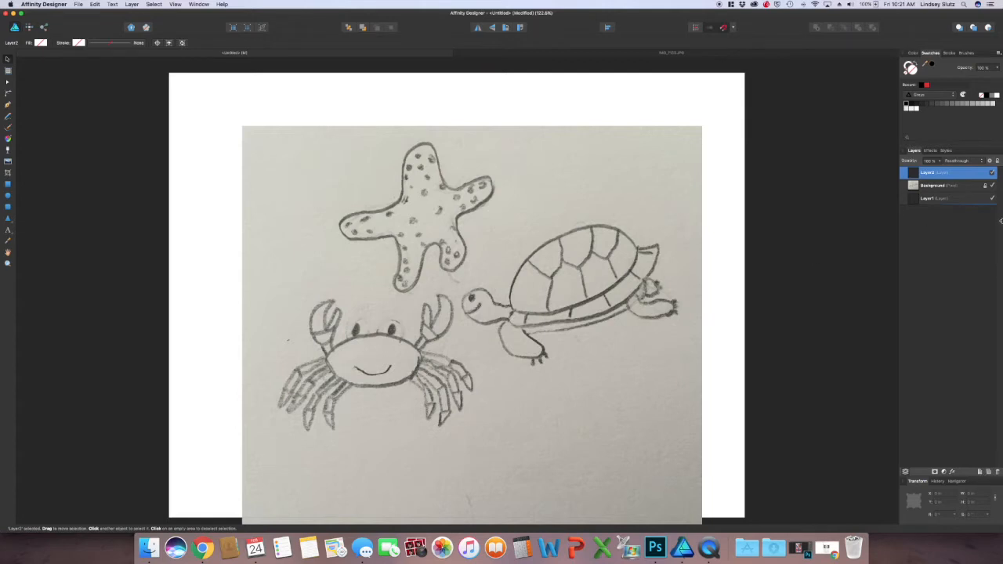
{"action": "mouse_move", "coordinate": [670, 157]}
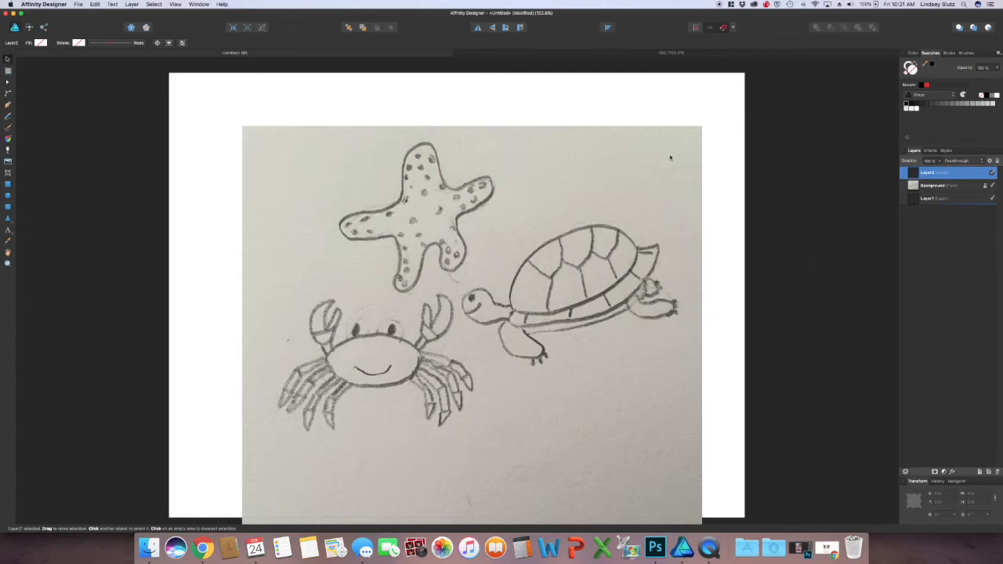
{"action": "mouse_move", "coordinate": [757, 144]}
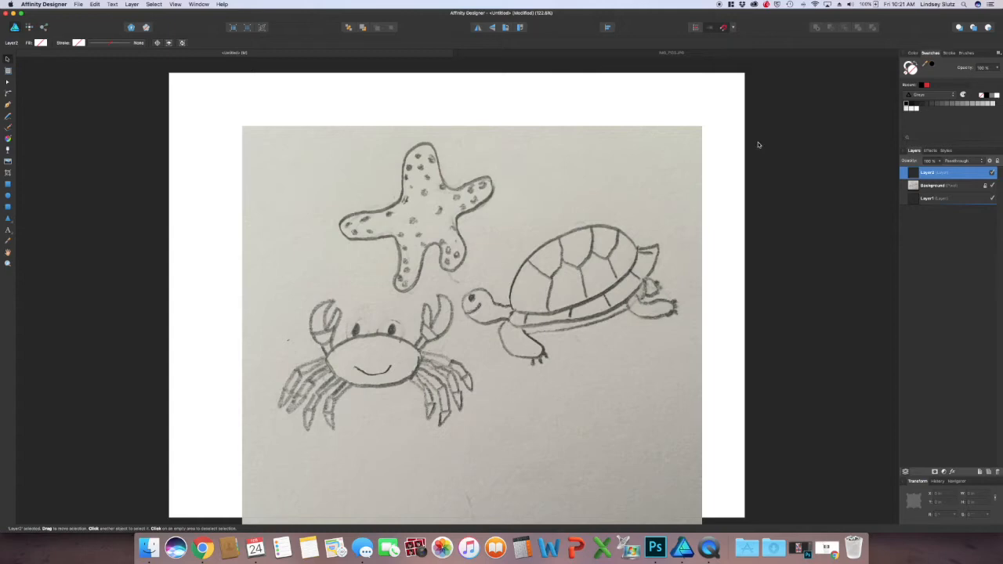
{"action": "mouse_move", "coordinate": [872, 190]}
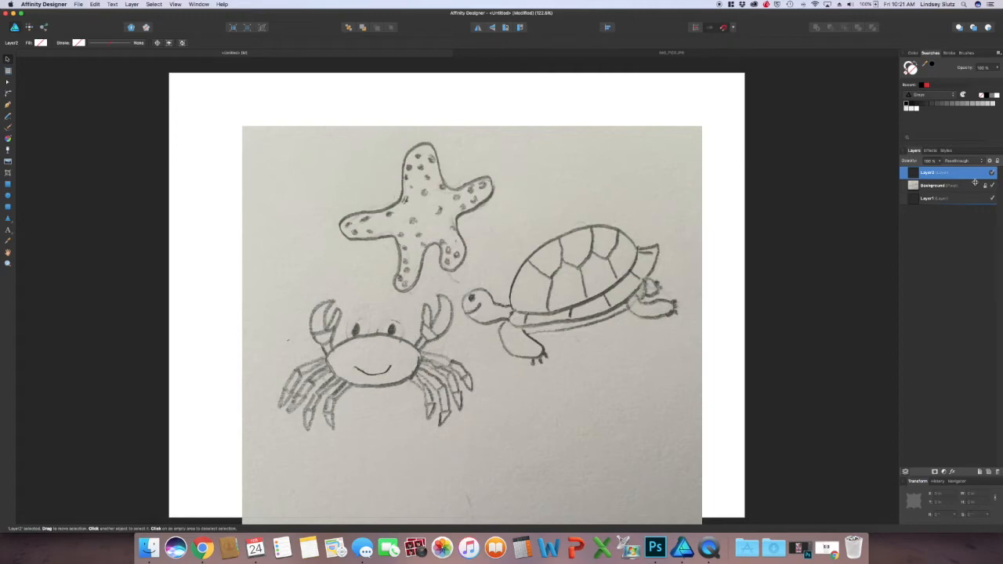
{"action": "left_click", "coordinate": [941, 186]}
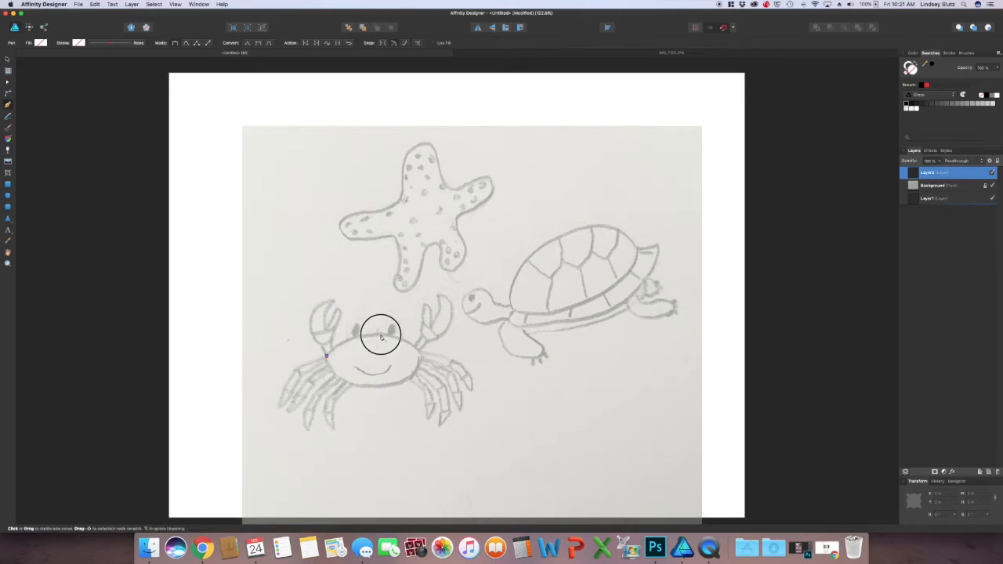
- Pen-trace the crab's oval body as a closed black path ending on the first node
{"action": "left_click_drag", "start_coordinate": [327, 356], "coordinate": [380, 335]}
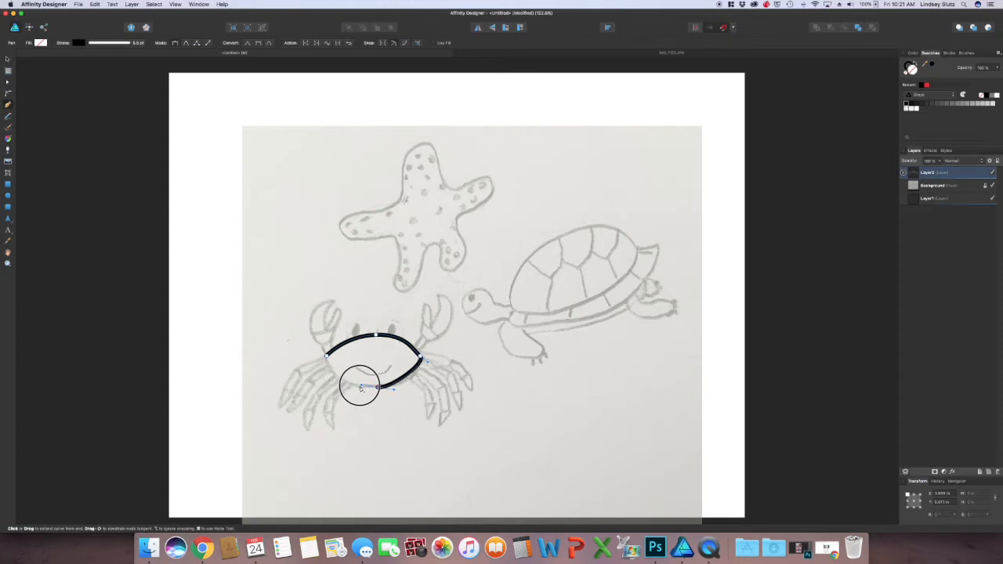
{"action": "left_click_drag", "start_coordinate": [361, 387], "coordinate": [324, 357]}
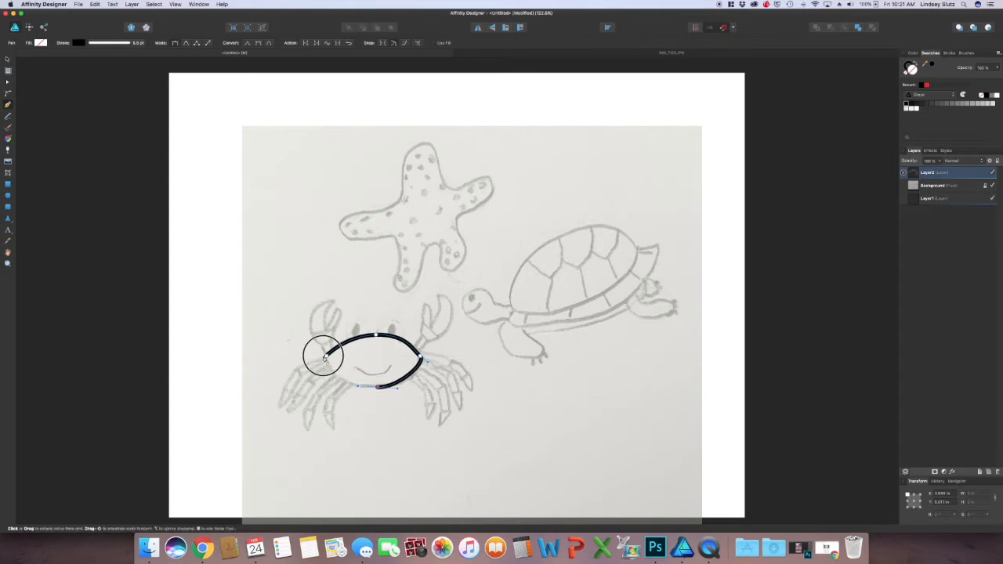
{"action": "left_click_drag", "start_coordinate": [323, 355], "coordinate": [318, 341]}
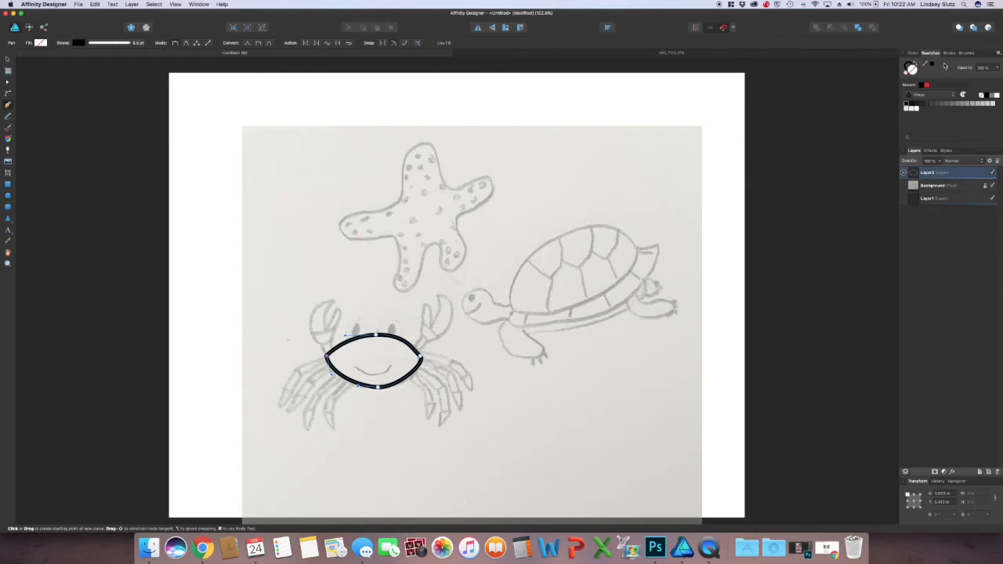
- Reduce the crab body outline's stroke width to about 2 pt in the Stroke panel
{"action": "left_click", "coordinate": [914, 53]}
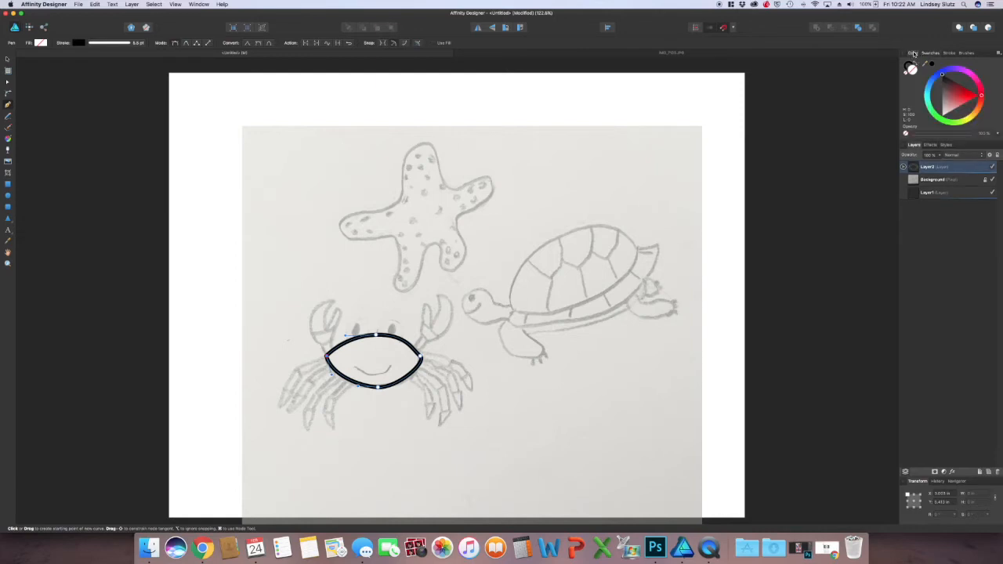
{"action": "left_click", "coordinate": [930, 52]}
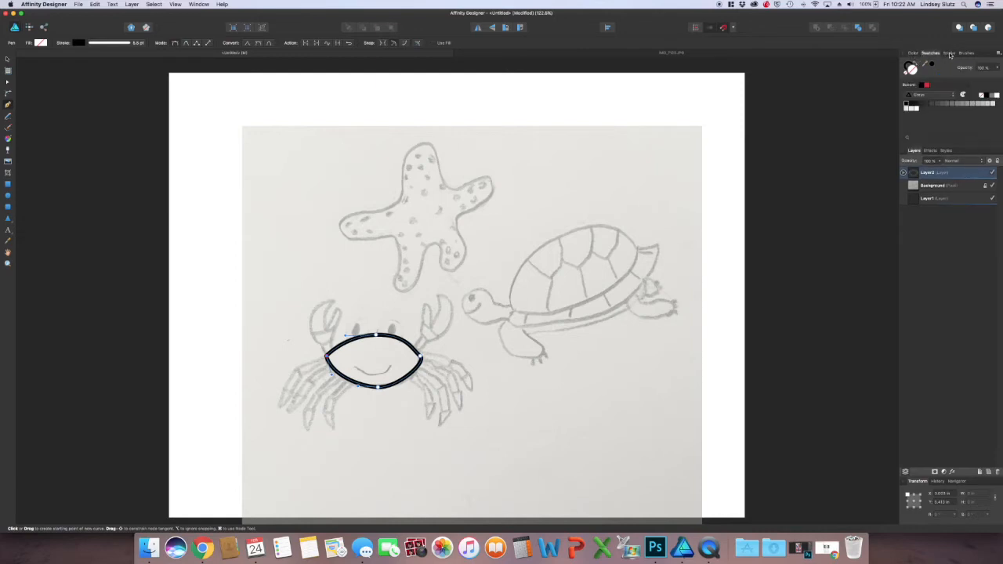
{"action": "left_click", "coordinate": [947, 52]}
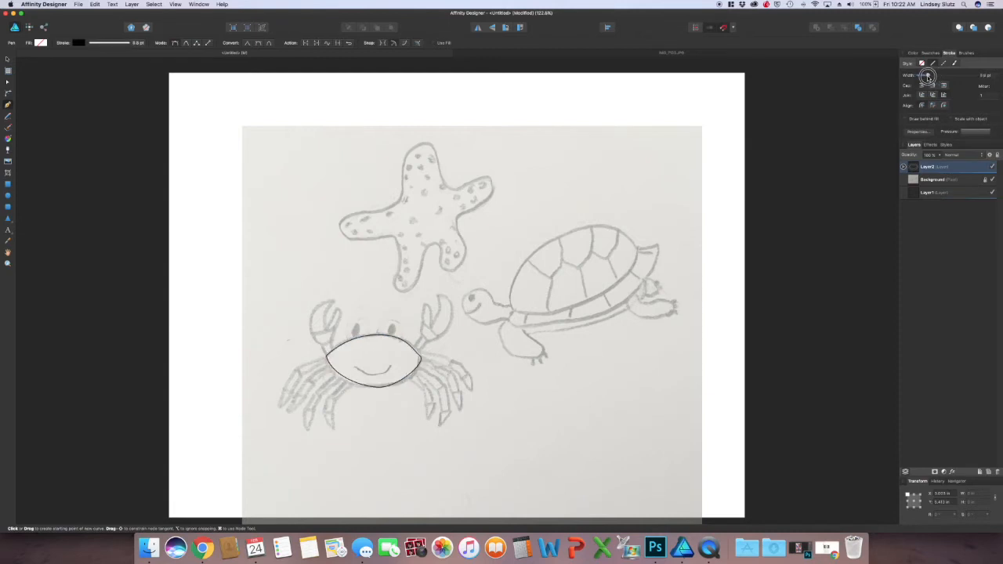
{"action": "left_click_drag", "start_coordinate": [927, 75], "coordinate": [931, 75]}
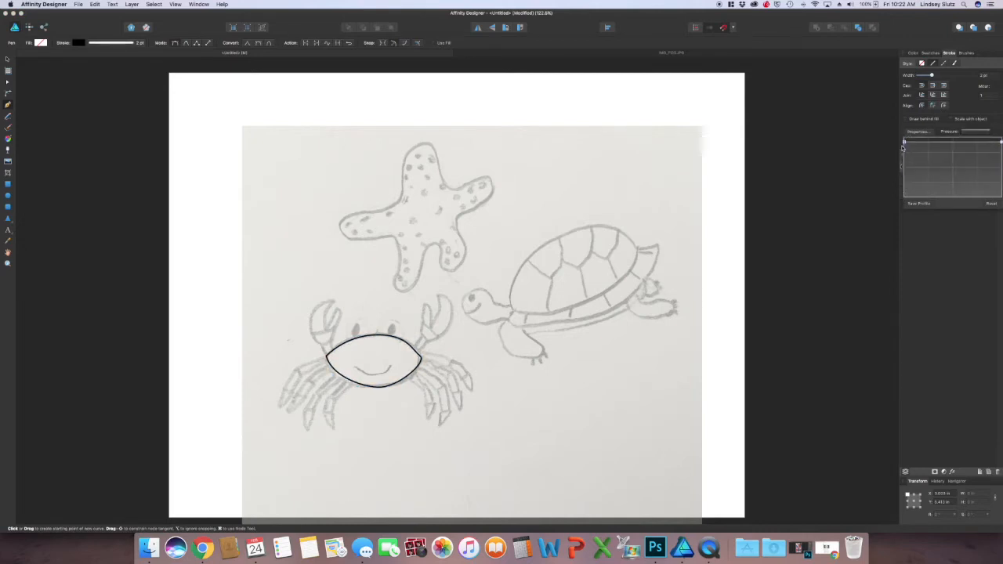
- Shape the Pressure graph so the body outline's thickness varies around the oval
{"action": "left_click", "coordinate": [375, 361]}
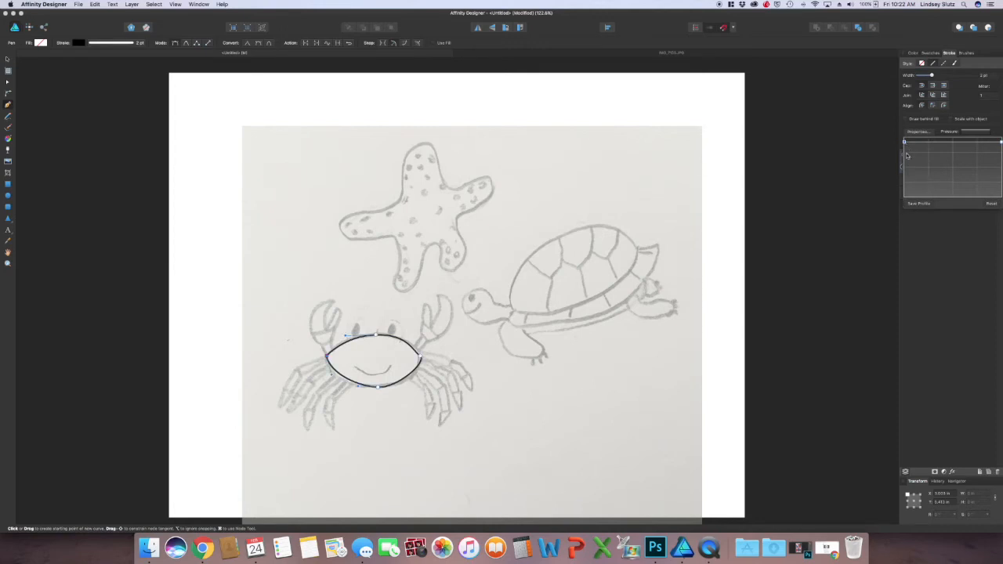
{"action": "mouse_move", "coordinate": [908, 155]}
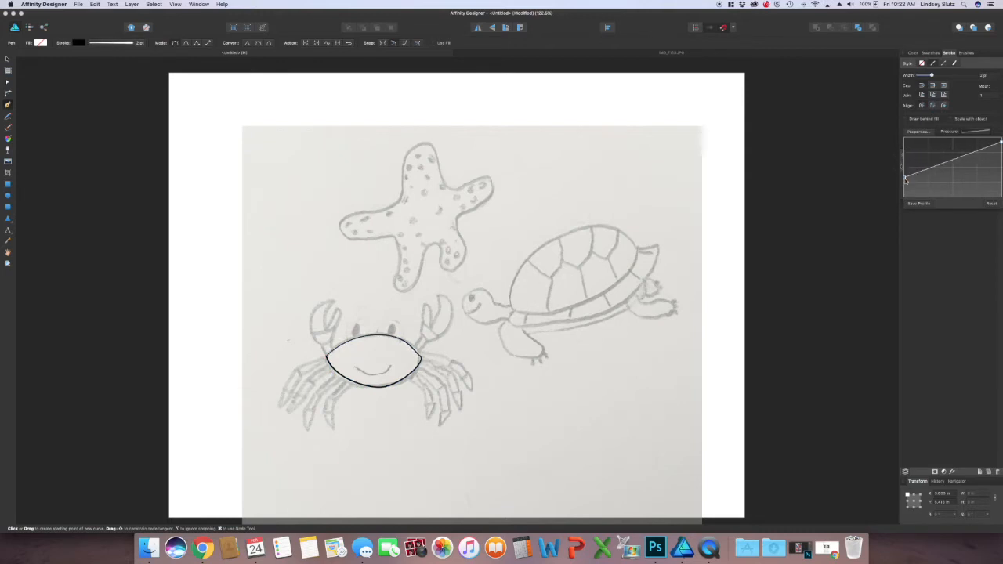
{"action": "left_click", "coordinate": [374, 361]}
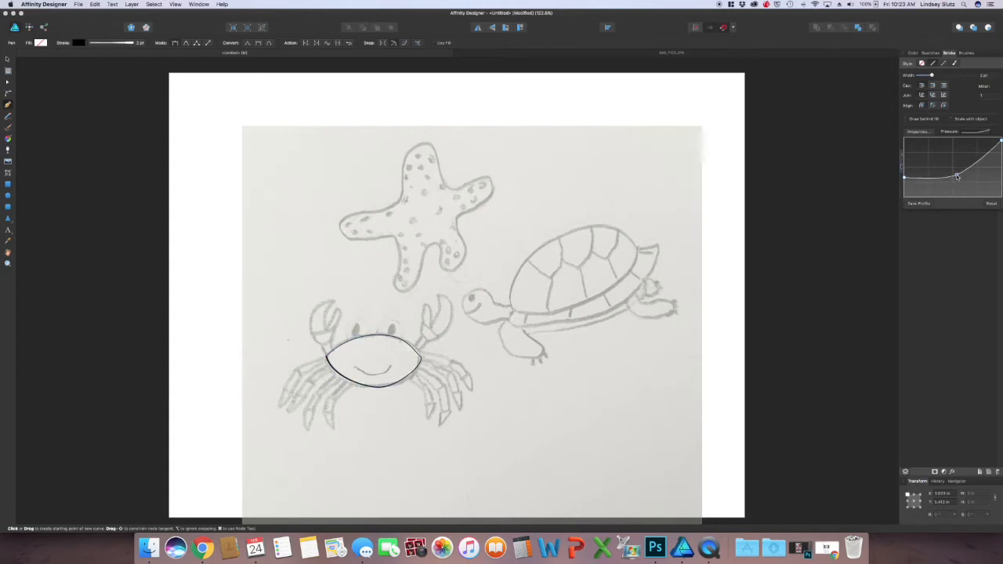
{"action": "left_click_drag", "start_coordinate": [958, 176], "coordinate": [948, 147]}
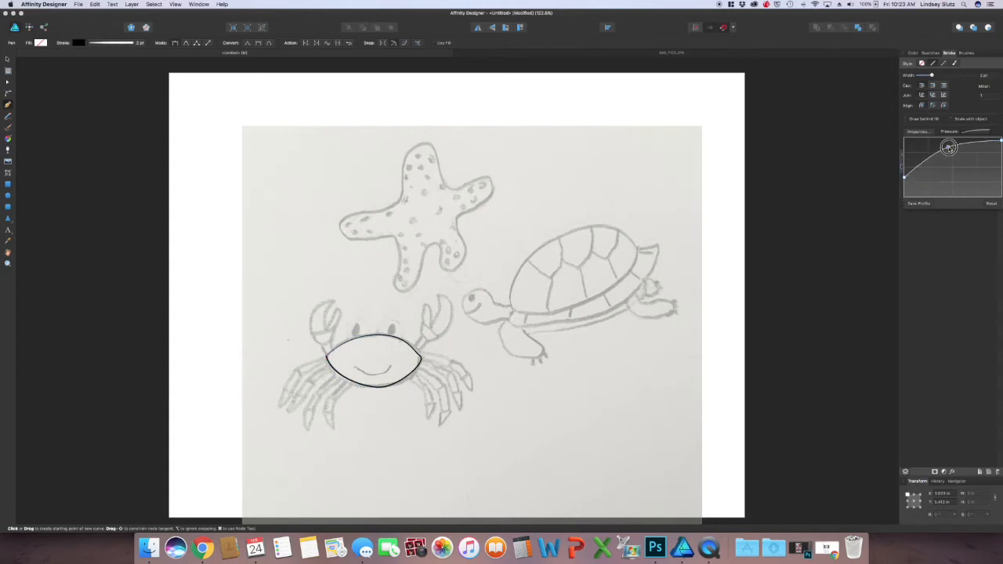
{"action": "left_click_drag", "start_coordinate": [948, 147], "coordinate": [980, 154]}
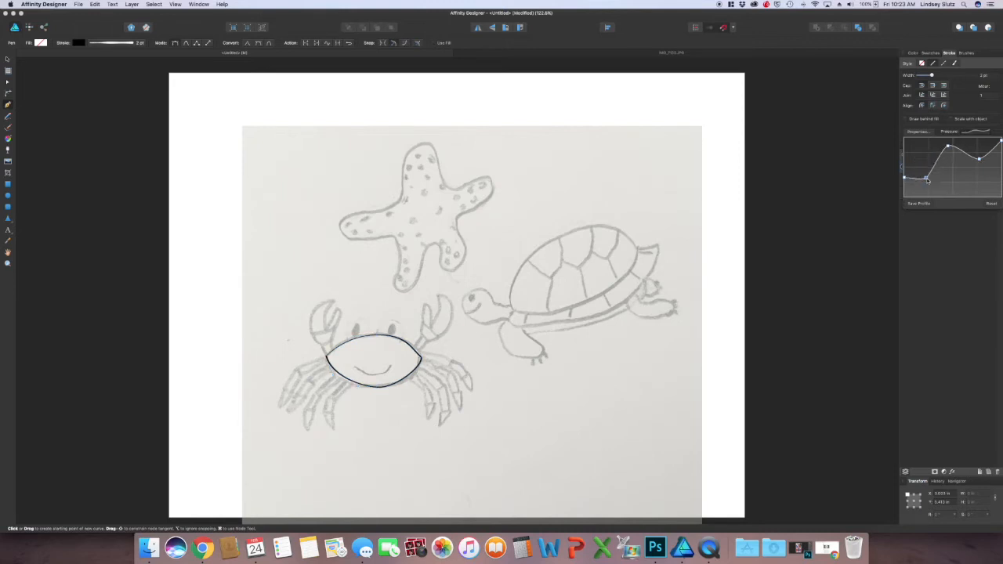
{"action": "left_click", "coordinate": [374, 359]}
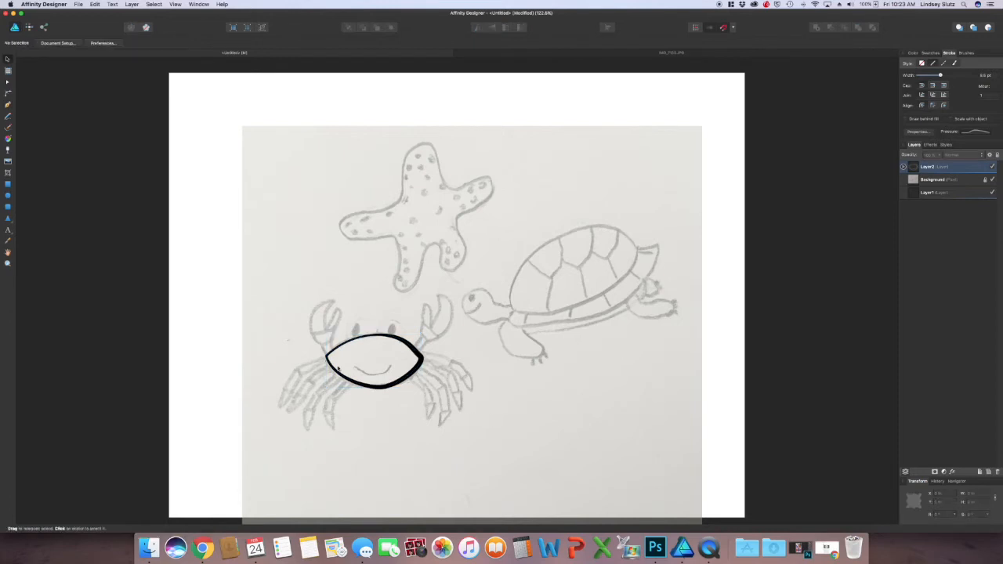
{"action": "mouse_move", "coordinate": [327, 319]}
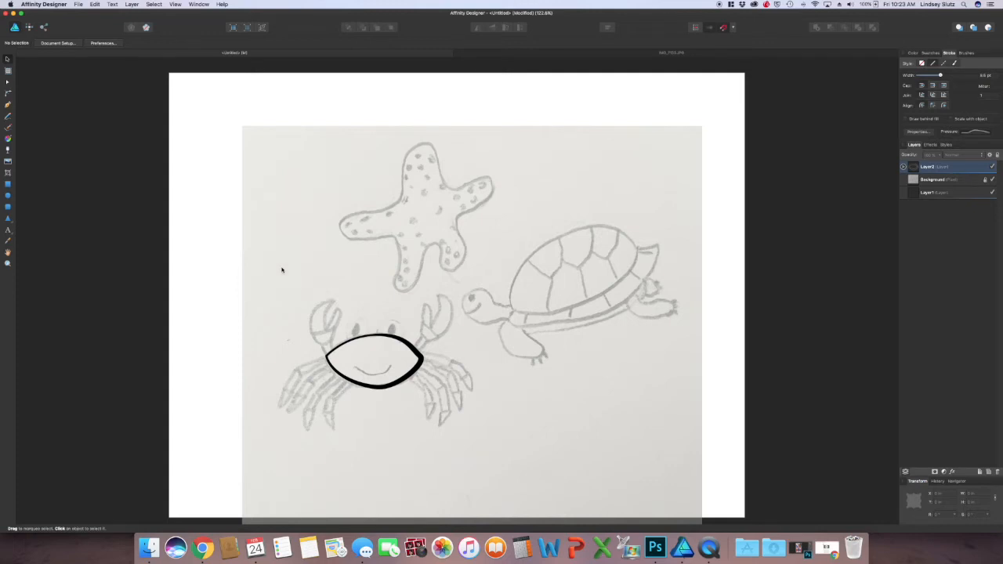
{"action": "mouse_move", "coordinate": [29, 84]}
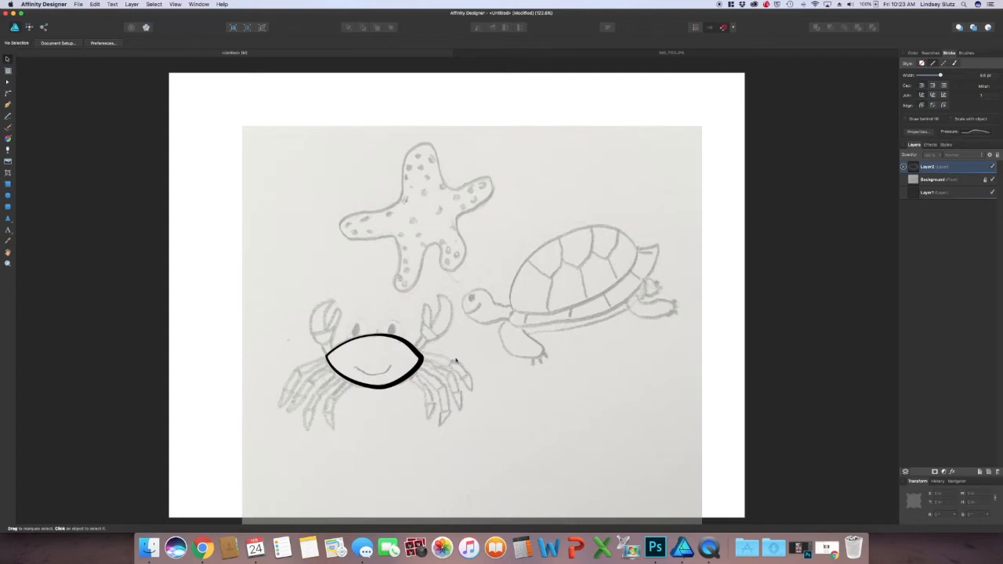
{"action": "mouse_move", "coordinate": [384, 387]}
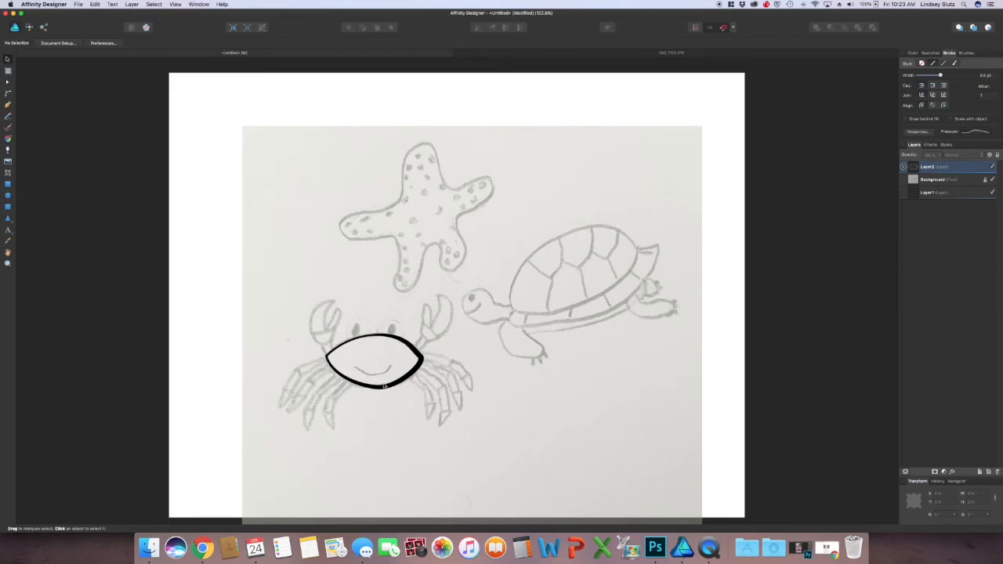
{"action": "mouse_move", "coordinate": [33, 195]}
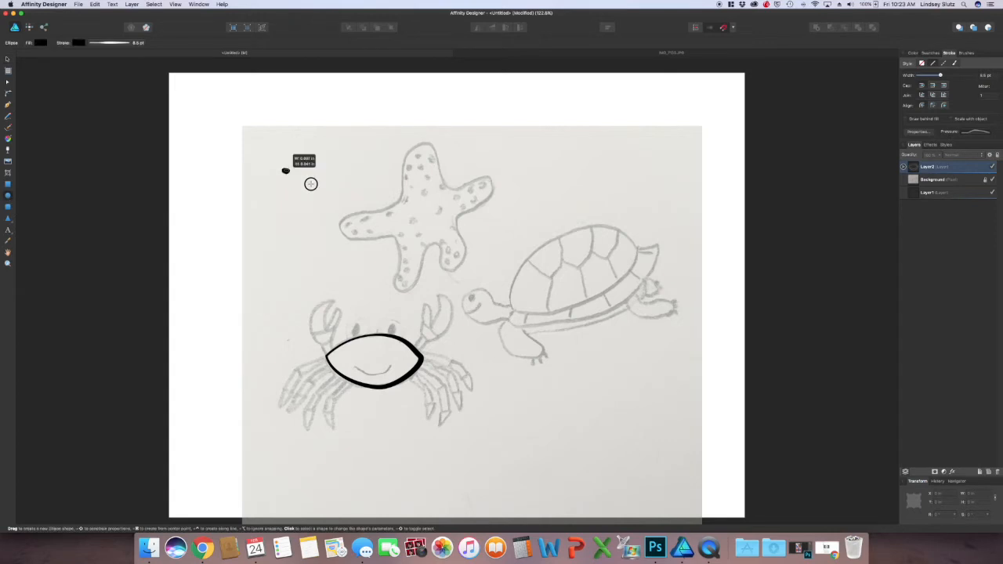
- Draw an ellipse near the starfish at top-left and set its fill to red
{"action": "left_click_drag", "start_coordinate": [286, 171], "coordinate": [396, 223]}
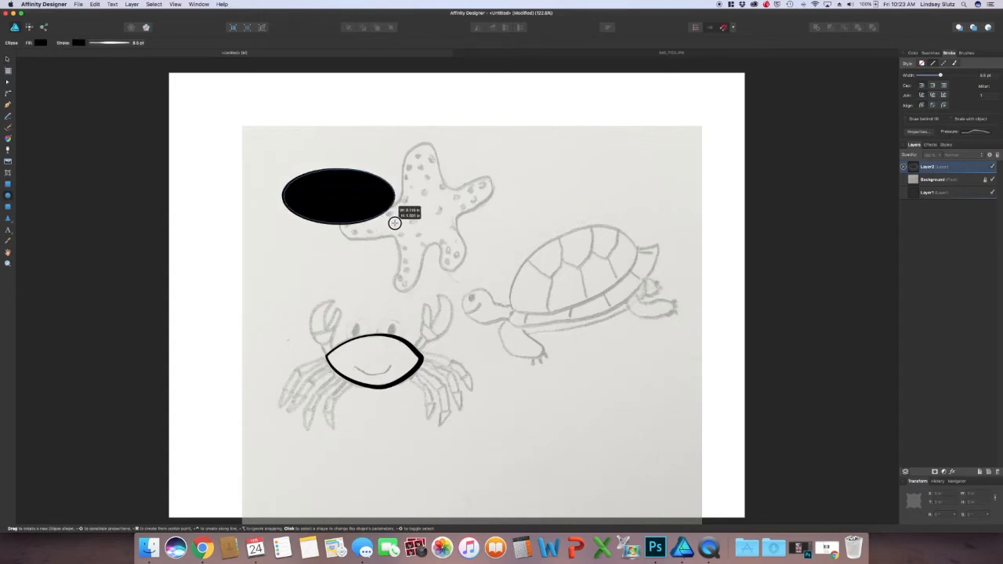
{"action": "left_click", "coordinate": [335, 196]}
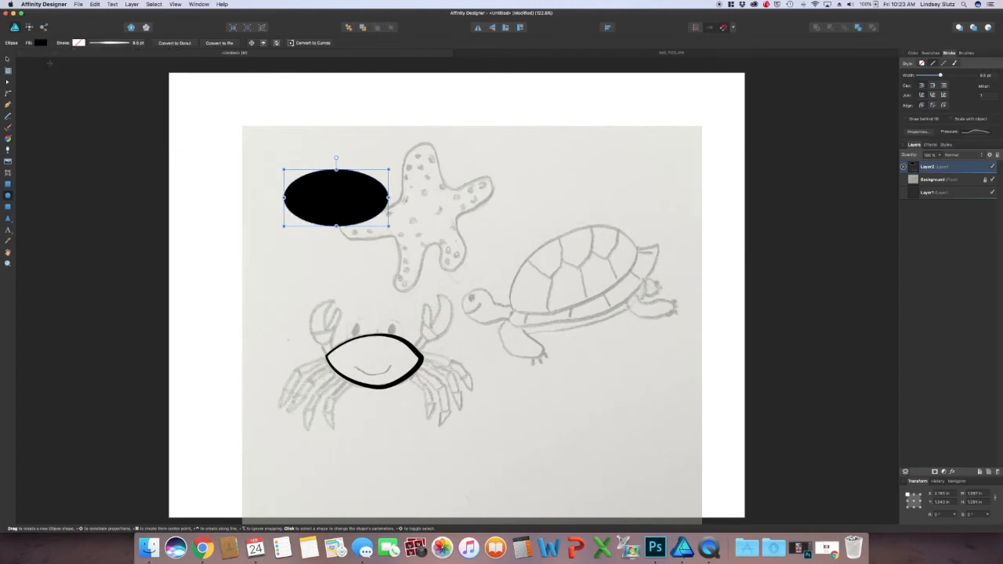
{"action": "left_click", "coordinate": [90, 52]}
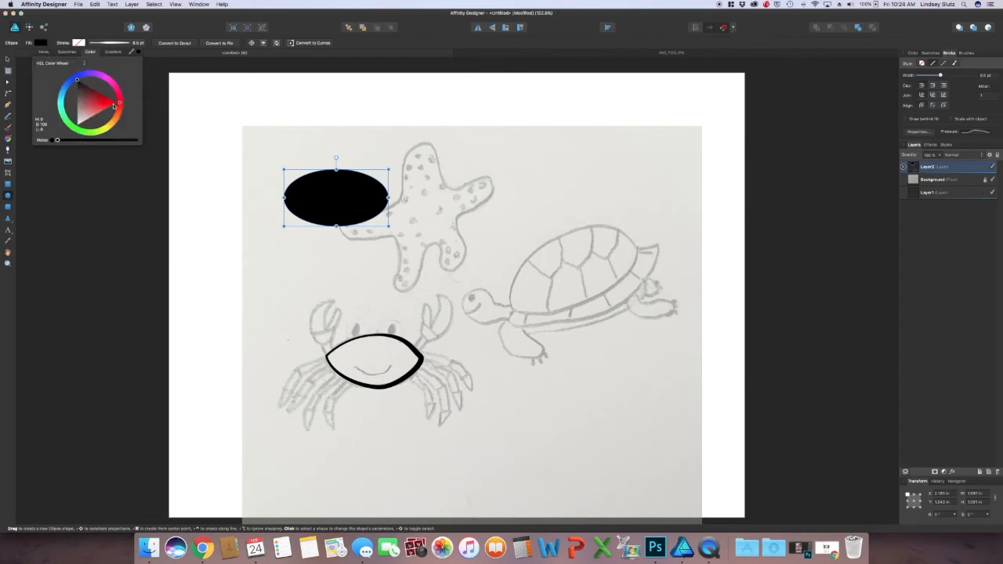
{"action": "left_click", "coordinate": [98, 102]}
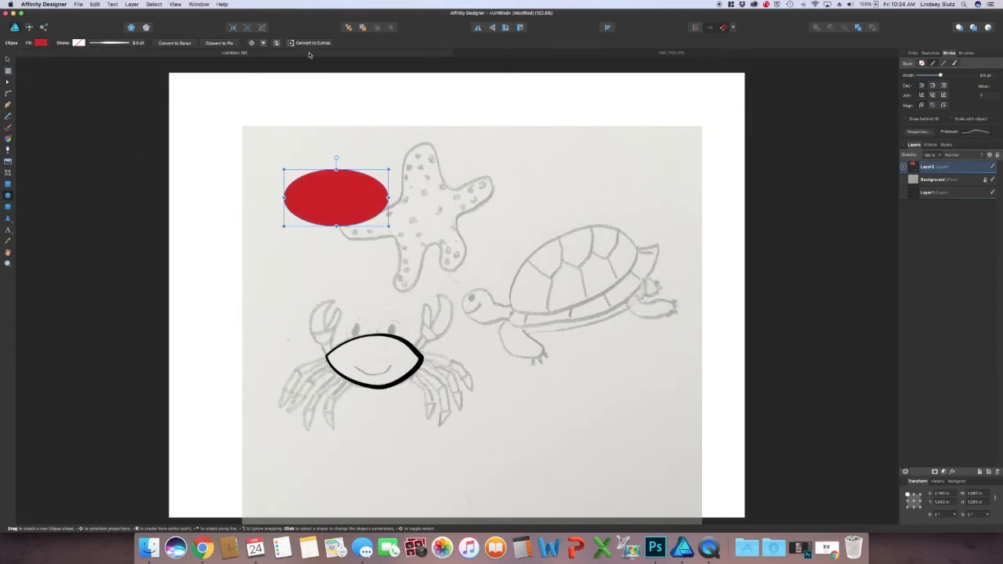
{"action": "mouse_move", "coordinate": [322, 41]}
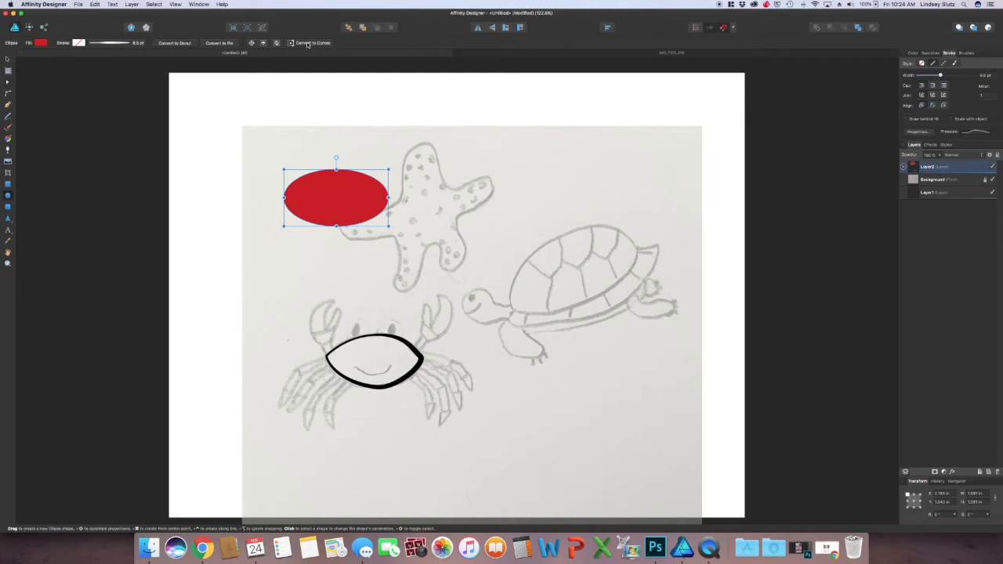
- Convert the red ellipse to curves with sharp left and right nodes
{"action": "left_click", "coordinate": [312, 42]}
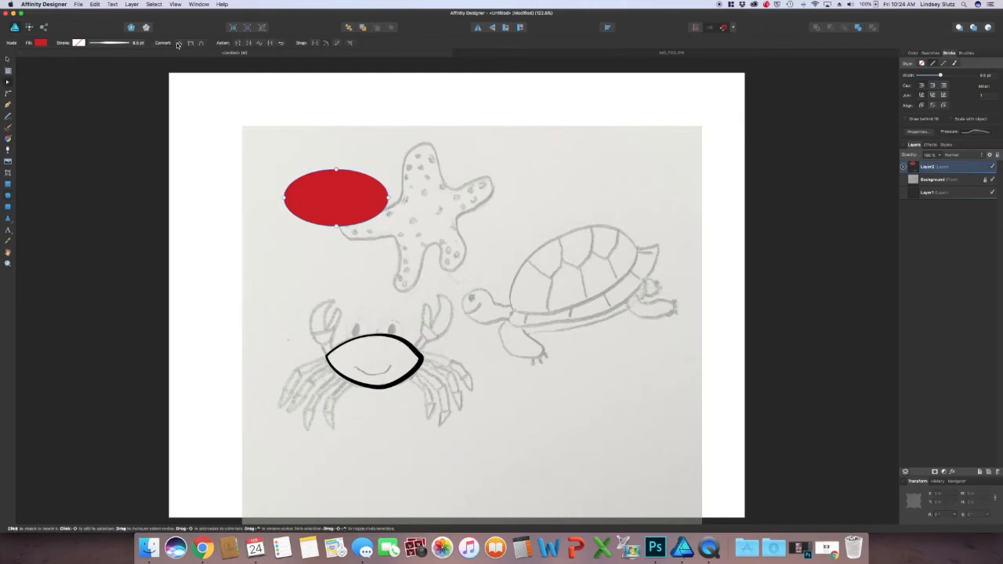
{"action": "mouse_move", "coordinate": [170, 46]}
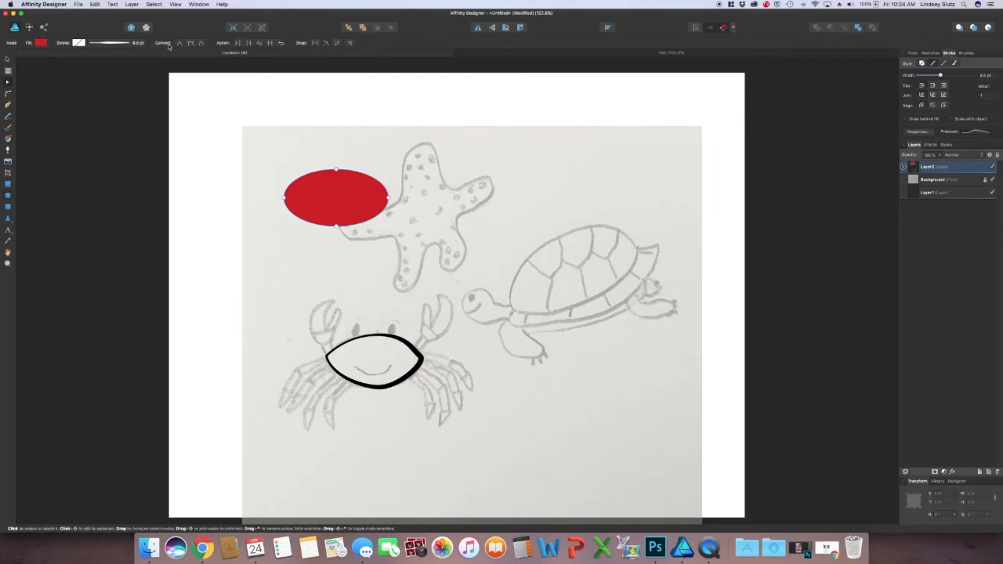
{"action": "mouse_move", "coordinate": [180, 43]}
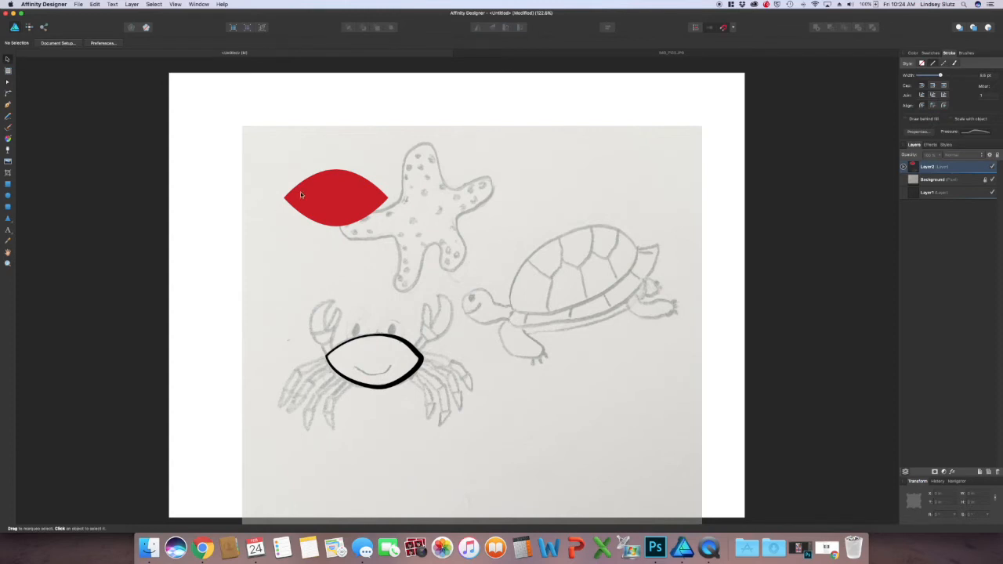
{"action": "left_click", "coordinate": [335, 197]}
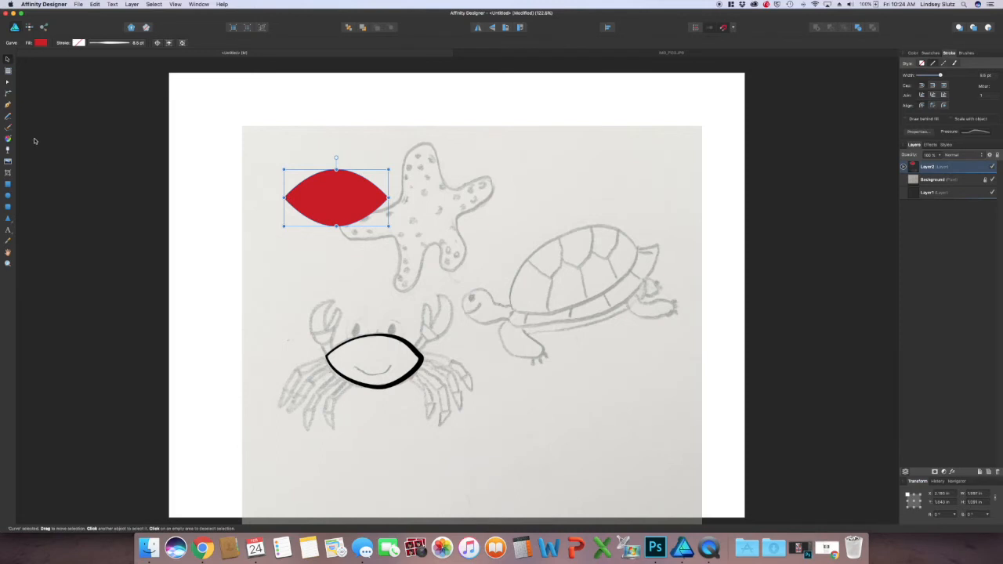
{"action": "mouse_move", "coordinate": [8, 92]}
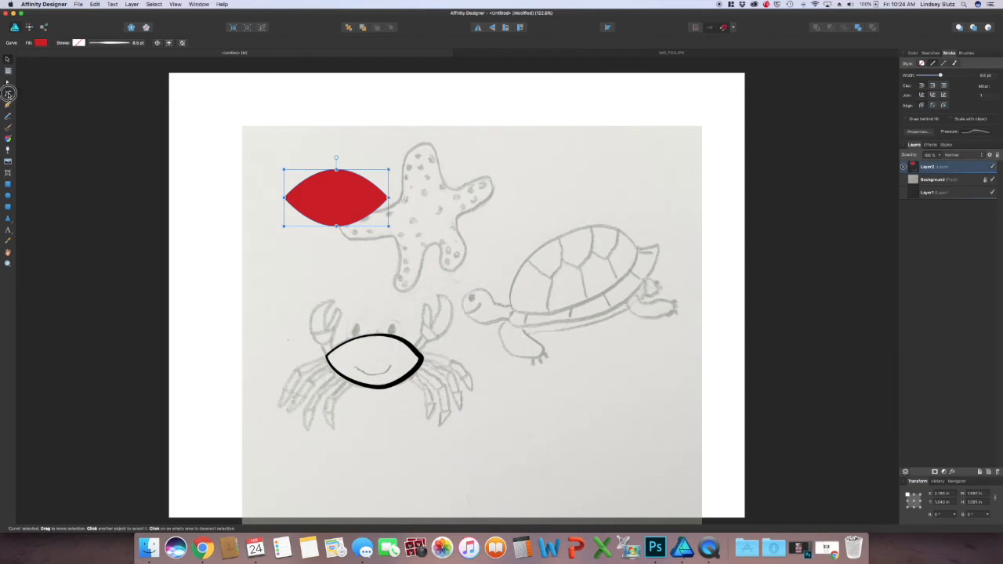
- Round off the red lens shape's pointed tips into soft curves
{"action": "left_click", "coordinate": [8, 82]}
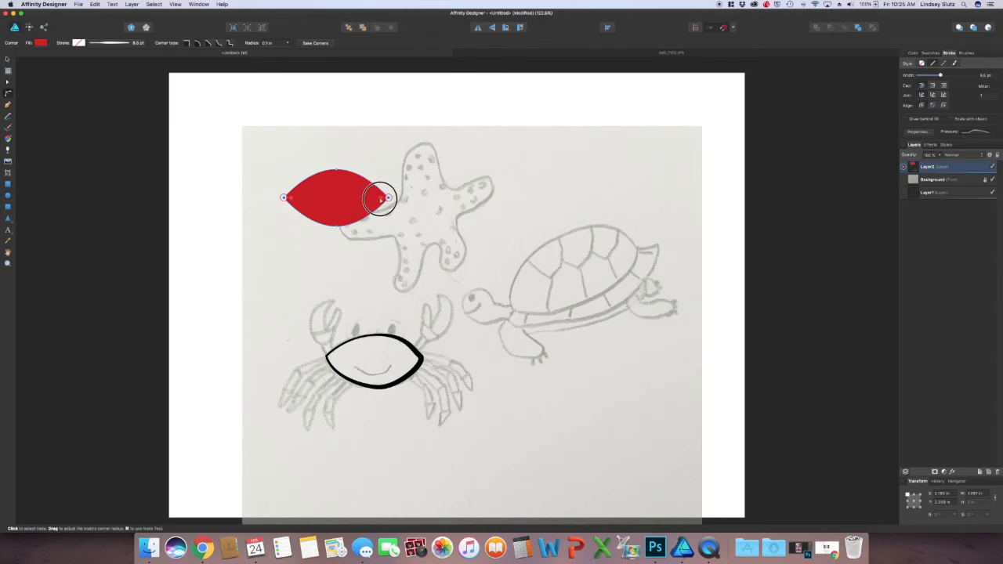
{"action": "left_click_drag", "start_coordinate": [380, 197], "coordinate": [388, 198]}
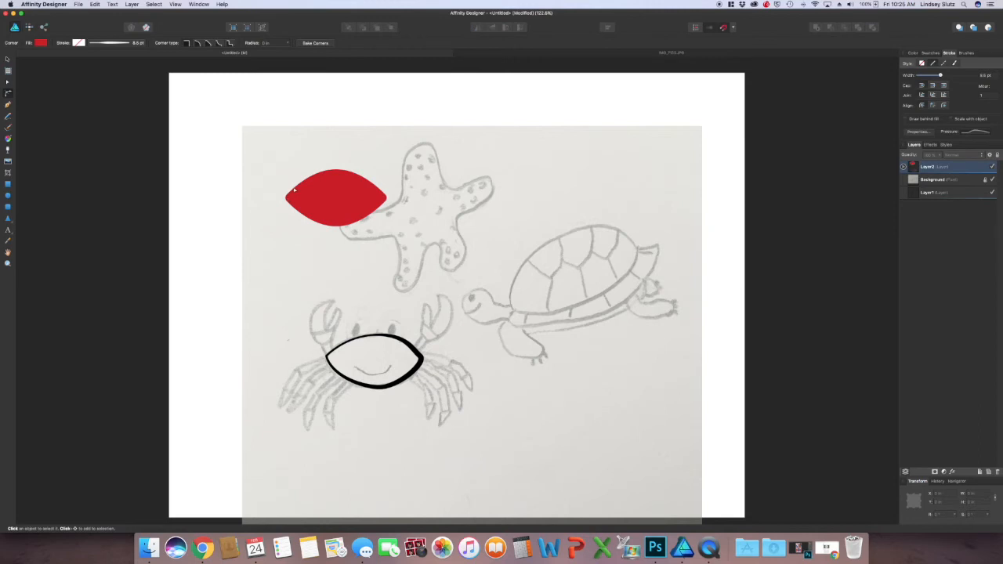
{"action": "mouse_move", "coordinate": [297, 206]}
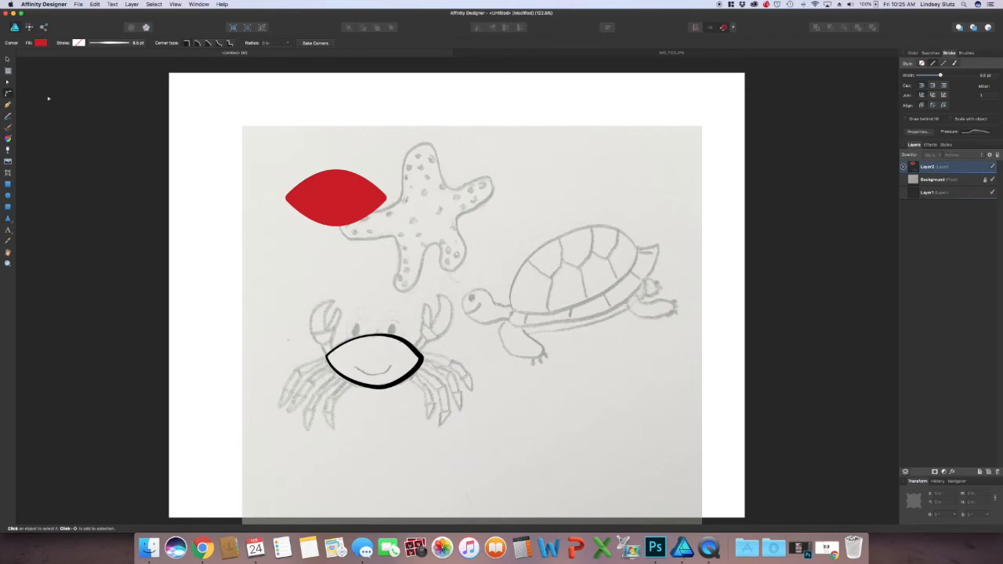
{"action": "mouse_move", "coordinate": [430, 167]}
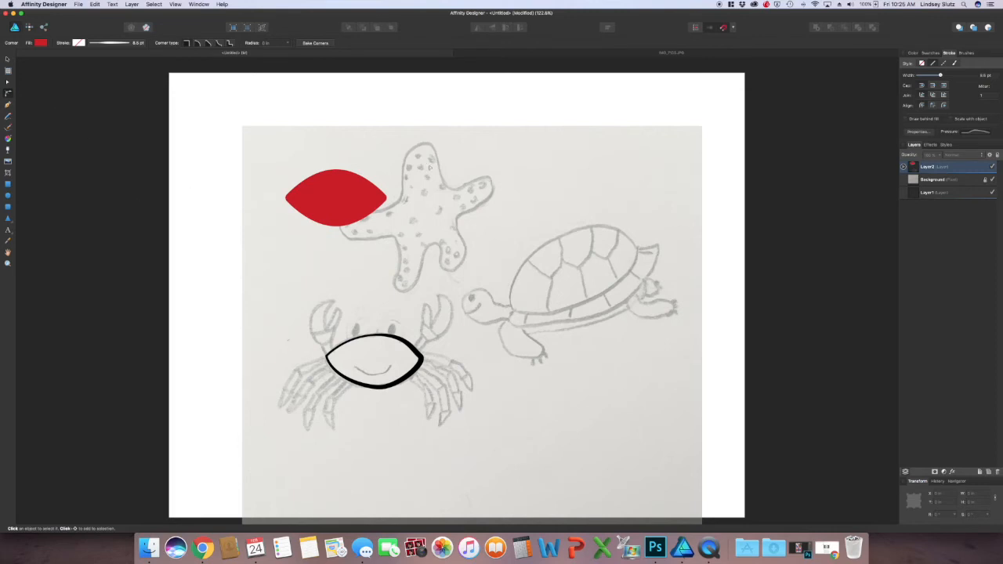
{"action": "mouse_move", "coordinate": [124, 115]}
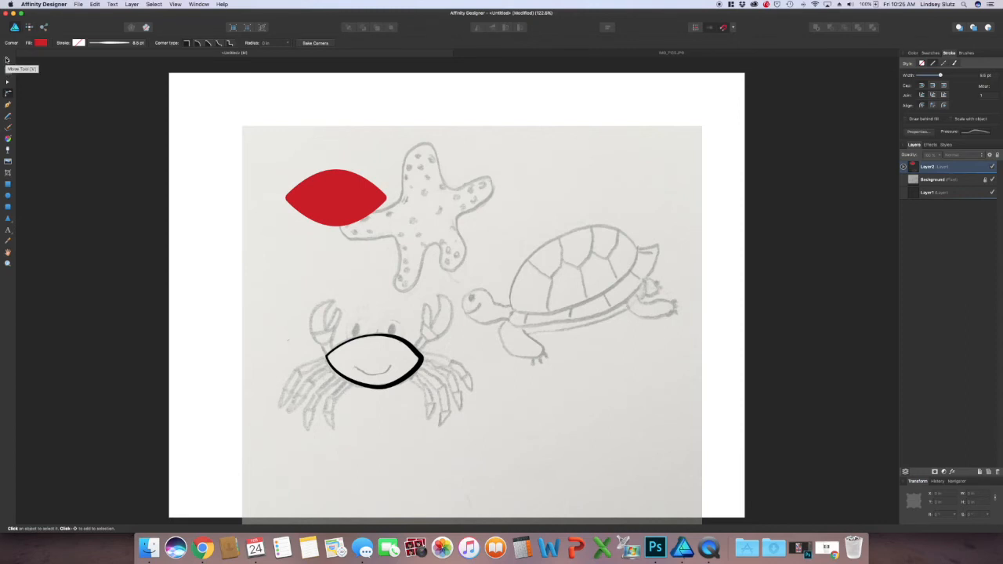
- Drag the red body shape right and down to sit below the starfish's left arm
{"action": "left_click", "coordinate": [336, 196]}
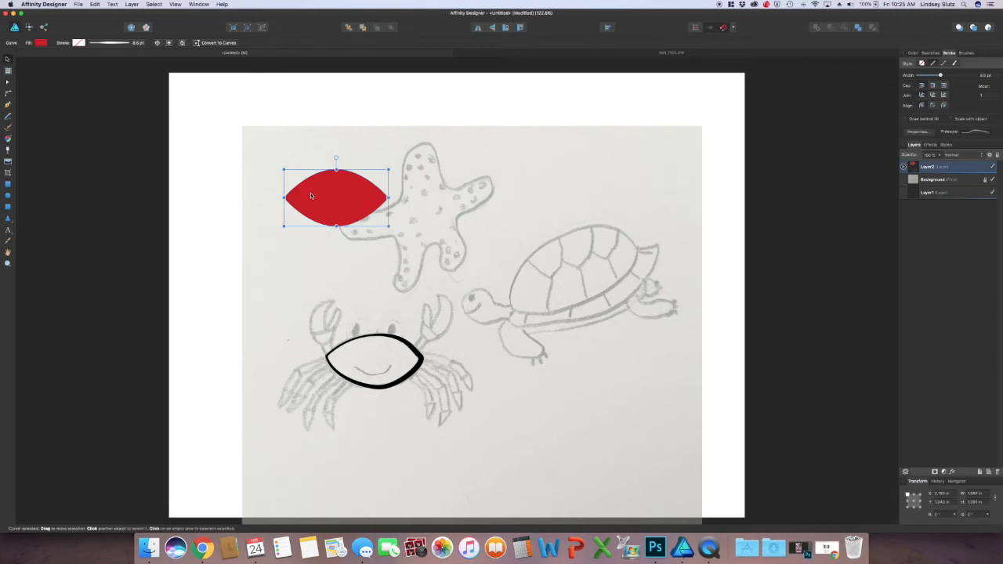
{"action": "mouse_move", "coordinate": [329, 211]}
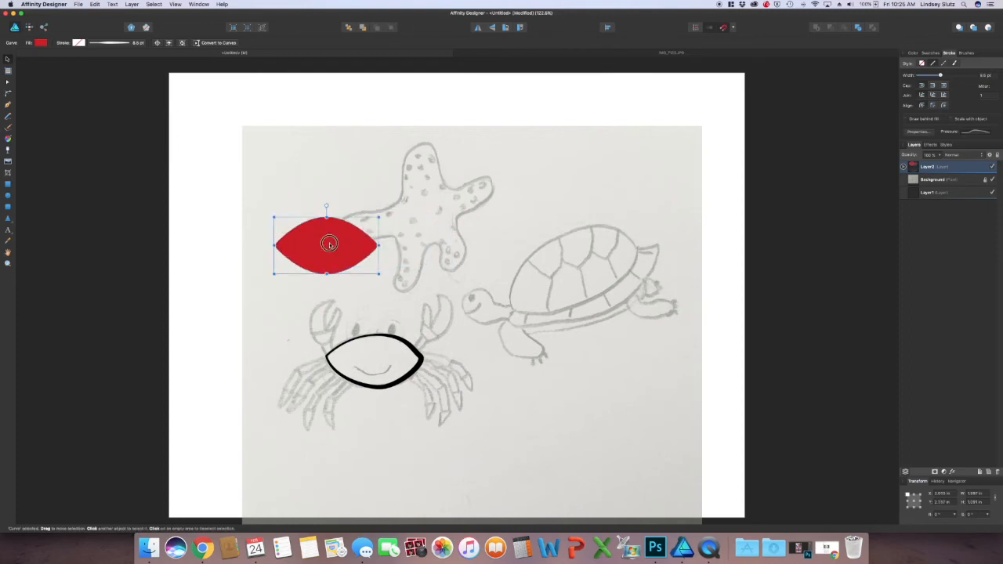
{"action": "left_click_drag", "start_coordinate": [327, 245], "coordinate": [378, 258]}
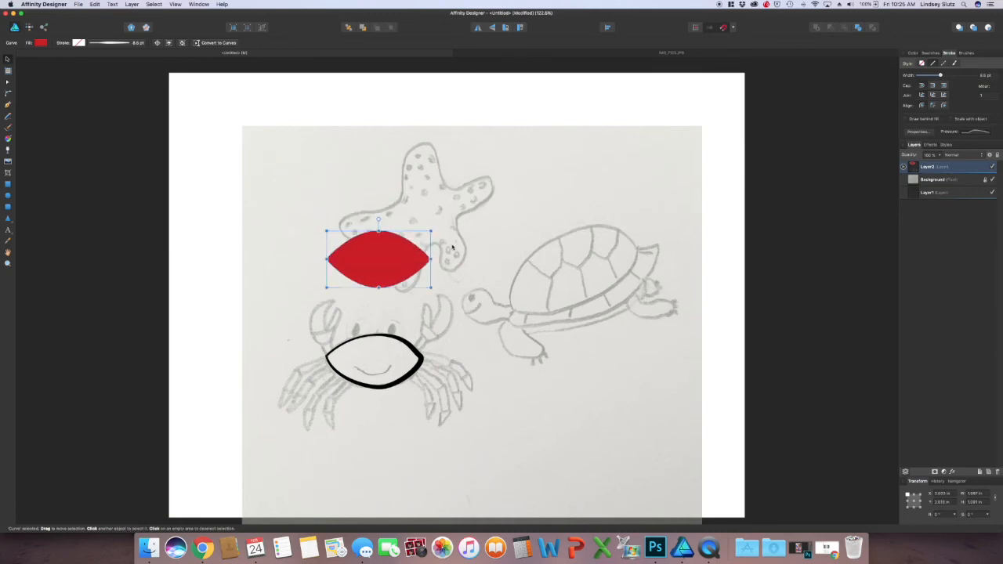
{"action": "left_click", "coordinate": [422, 229]}
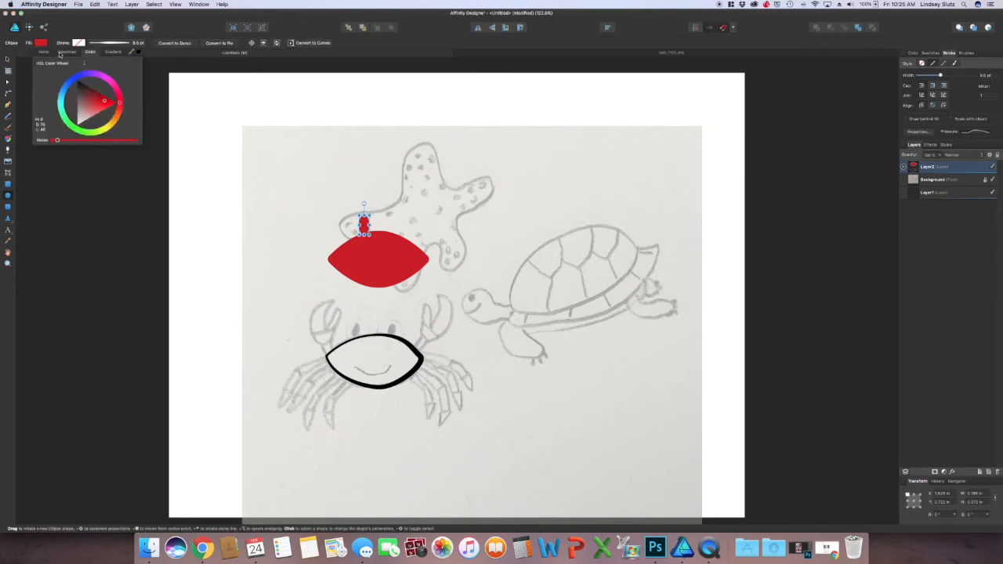
- Fill the small oval eye with black and add the second eye
{"action": "left_click", "coordinate": [67, 51]}
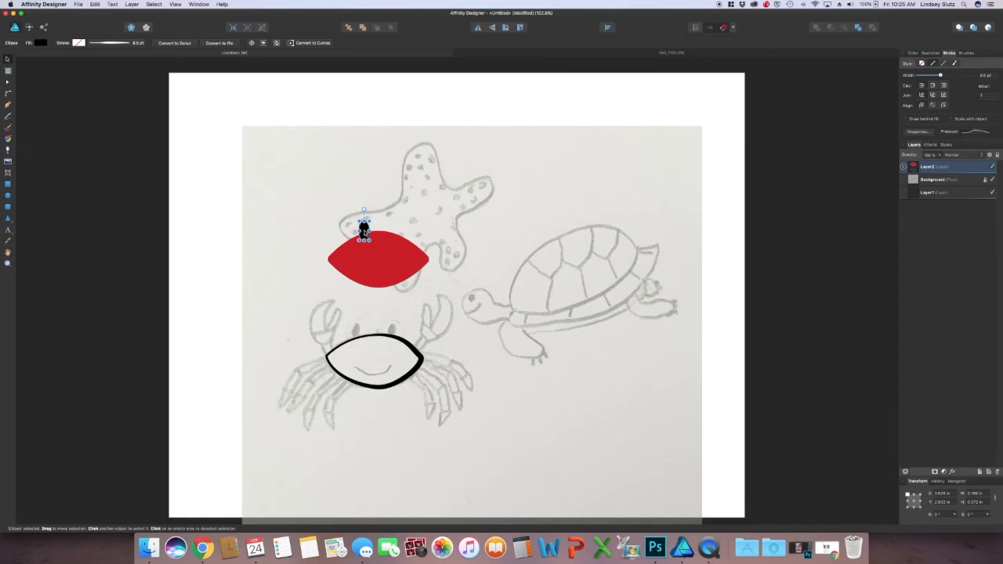
{"action": "mouse_move", "coordinate": [365, 231]}
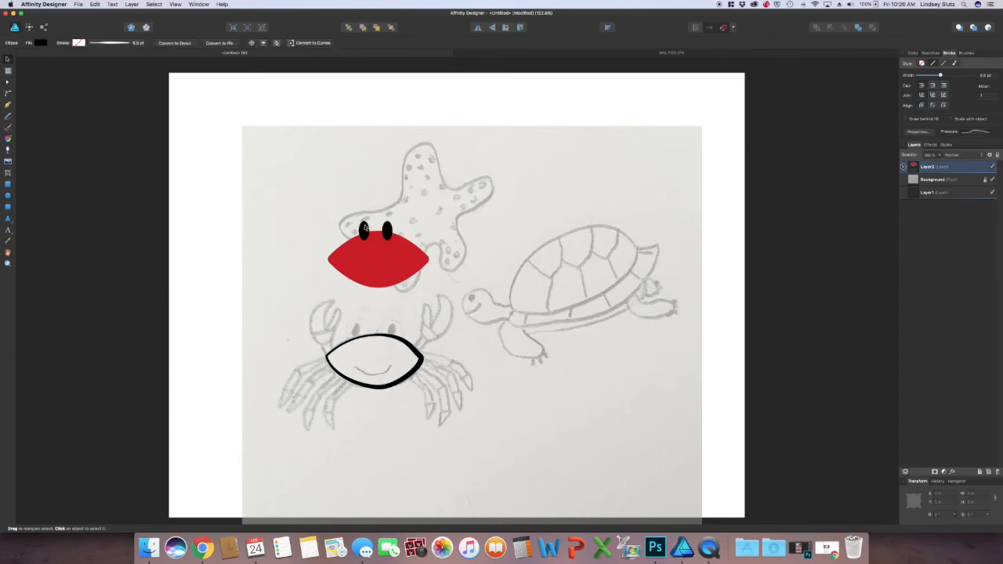
{"action": "left_click", "coordinate": [387, 230]}
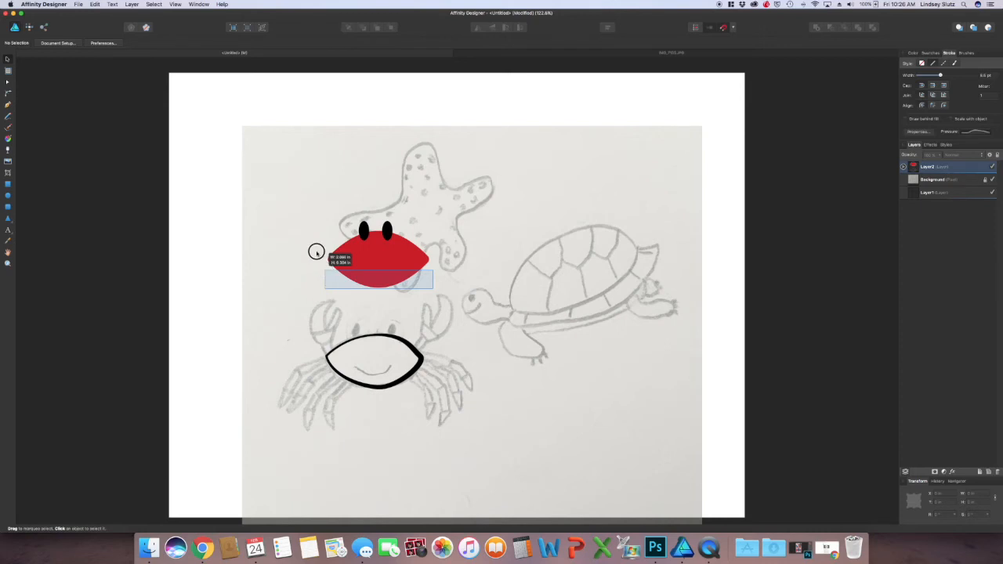
- Marquee-select the red body and both eyes, then drag them over the sketched crab
{"action": "left_click_drag", "start_coordinate": [376, 278], "coordinate": [373, 247]}
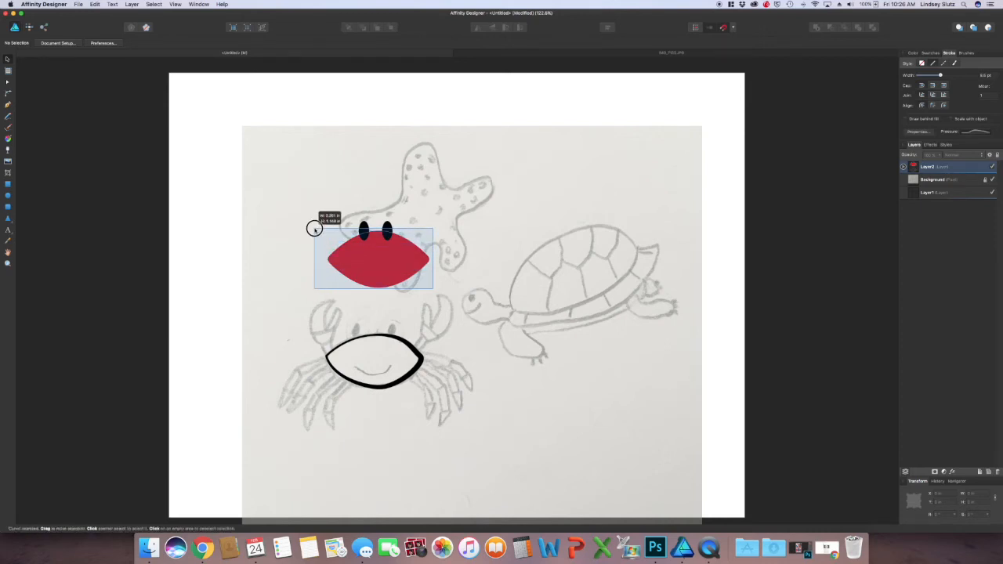
{"action": "left_click", "coordinate": [378, 258]}
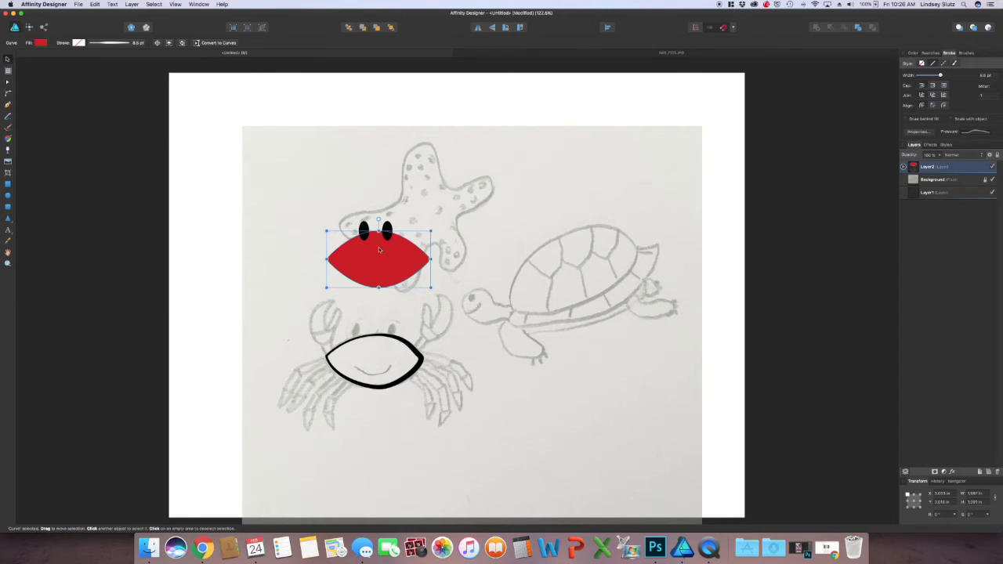
{"action": "left_click", "coordinate": [307, 208]}
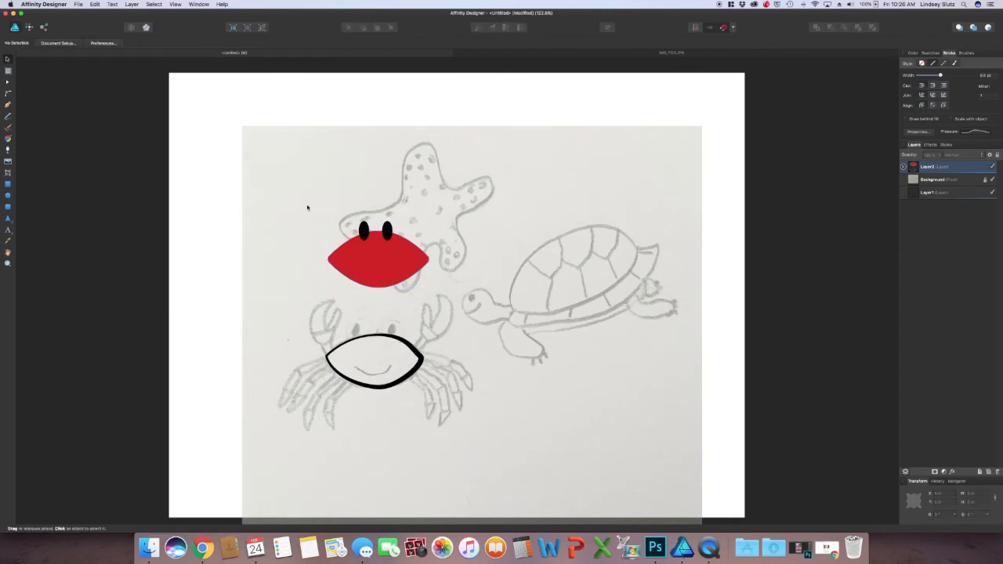
{"action": "left_click_drag", "start_coordinate": [307, 204], "coordinate": [347, 245]}
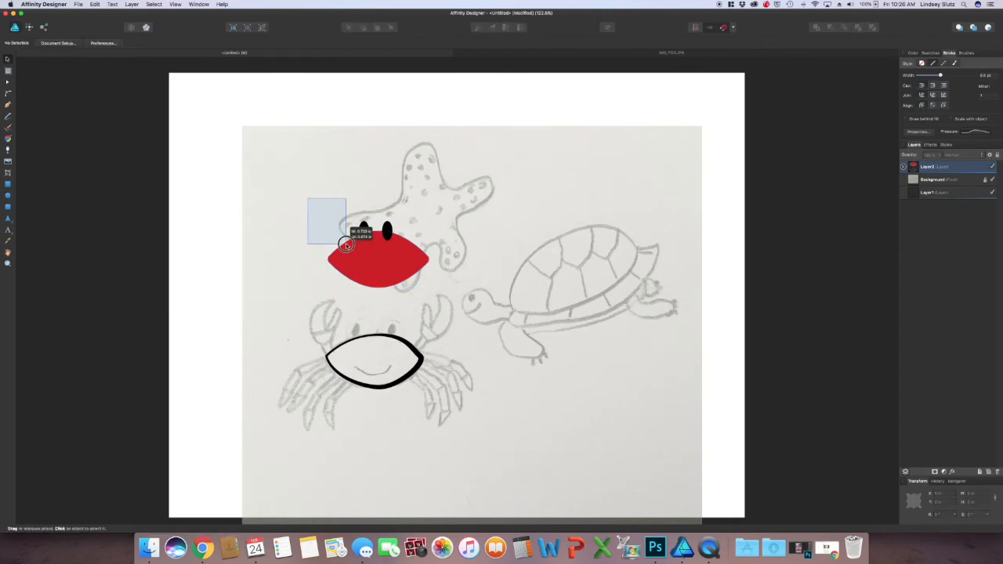
{"action": "left_click_drag", "start_coordinate": [348, 243], "coordinate": [407, 286]}
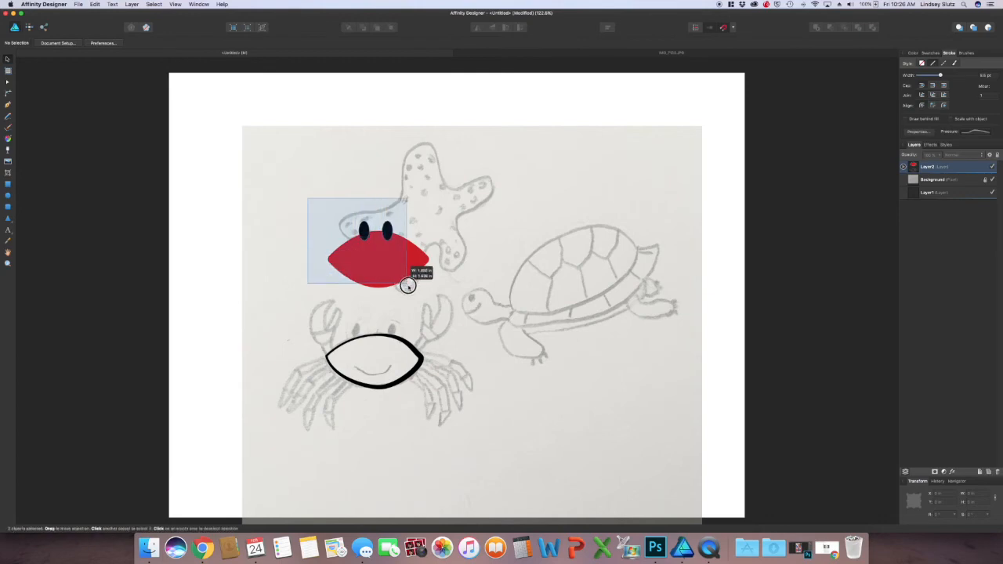
{"action": "left_click_drag", "start_coordinate": [408, 286], "coordinate": [452, 302]}
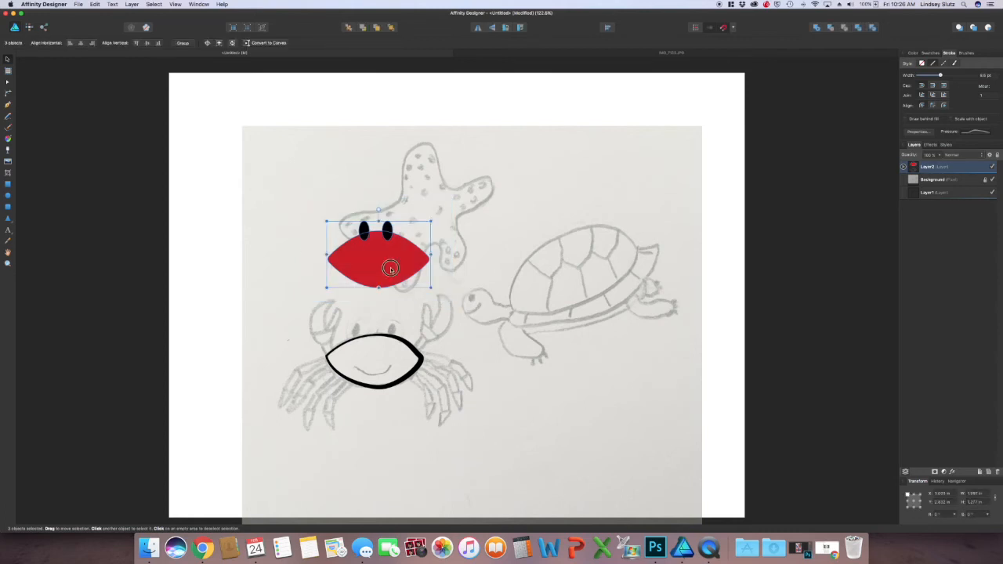
{"action": "left_click_drag", "start_coordinate": [390, 268], "coordinate": [533, 390]}
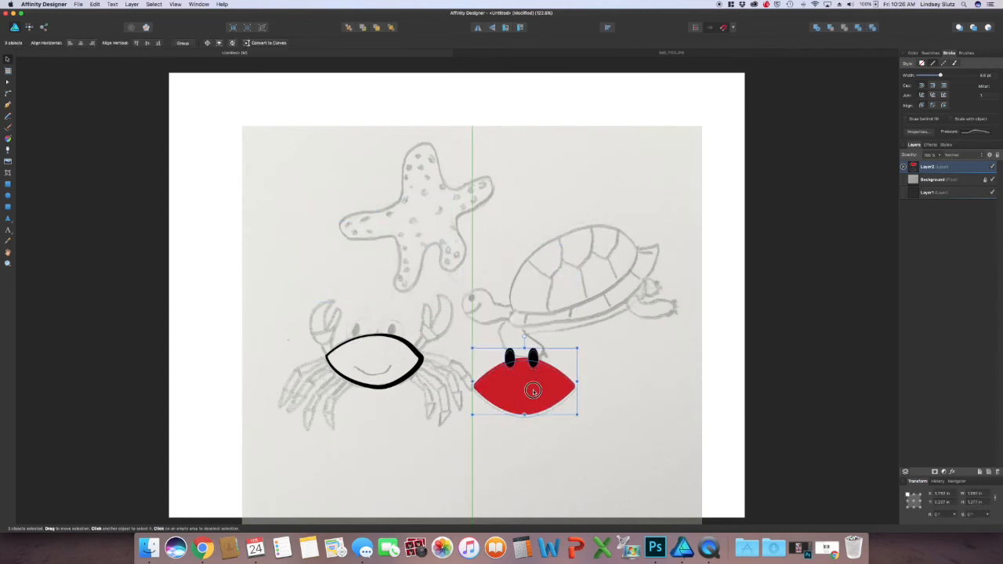
{"action": "left_click_drag", "start_coordinate": [533, 390], "coordinate": [384, 364]}
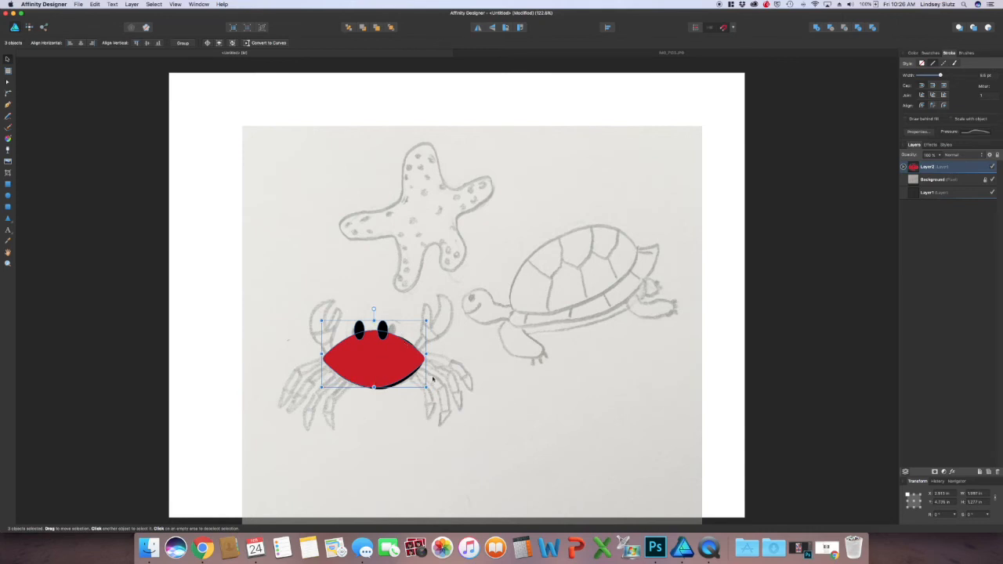
{"action": "mouse_move", "coordinate": [634, 197]}
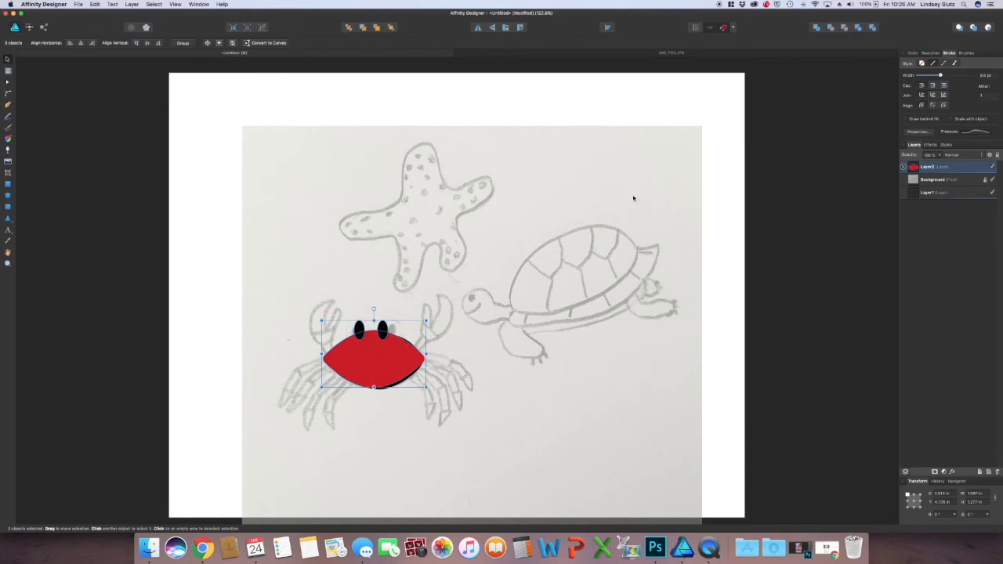
- Expand the layer's objects and stretch the black outline's sides to fit the red body
{"action": "left_click", "coordinate": [903, 166]}
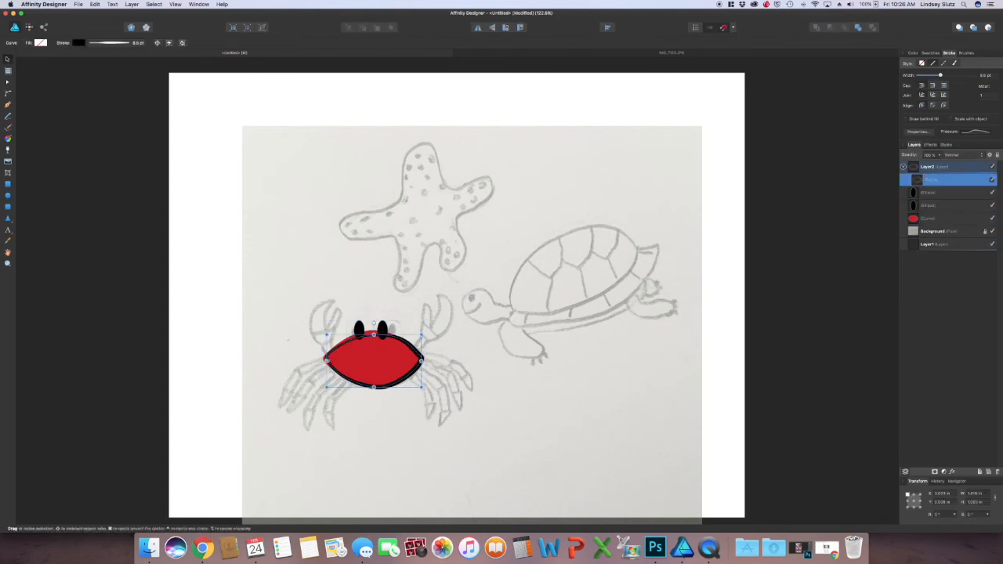
{"action": "left_click_drag", "start_coordinate": [329, 360], "coordinate": [323, 360]}
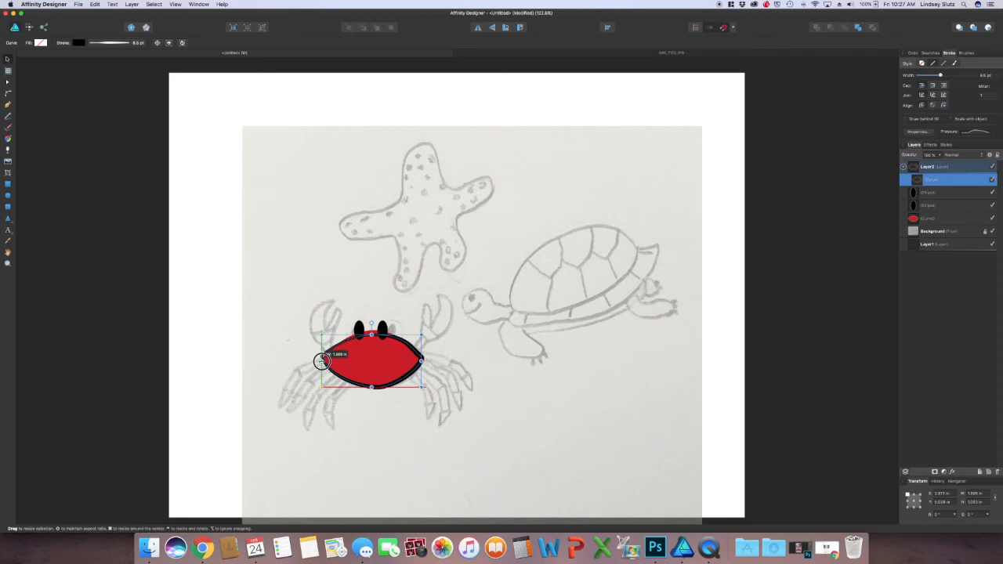
{"action": "left_click_drag", "start_coordinate": [370, 333], "coordinate": [371, 329]}
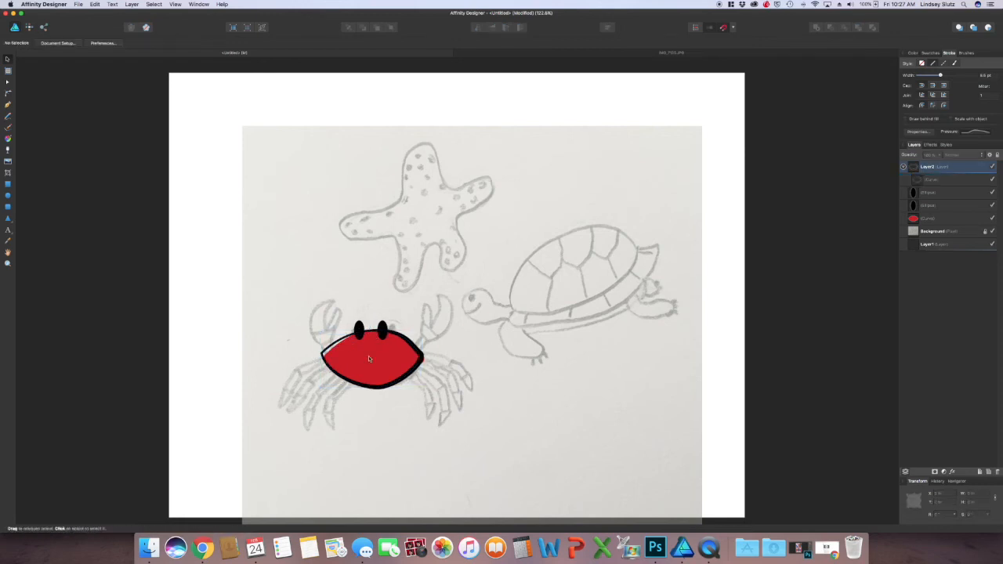
{"action": "left_click", "coordinate": [372, 359]}
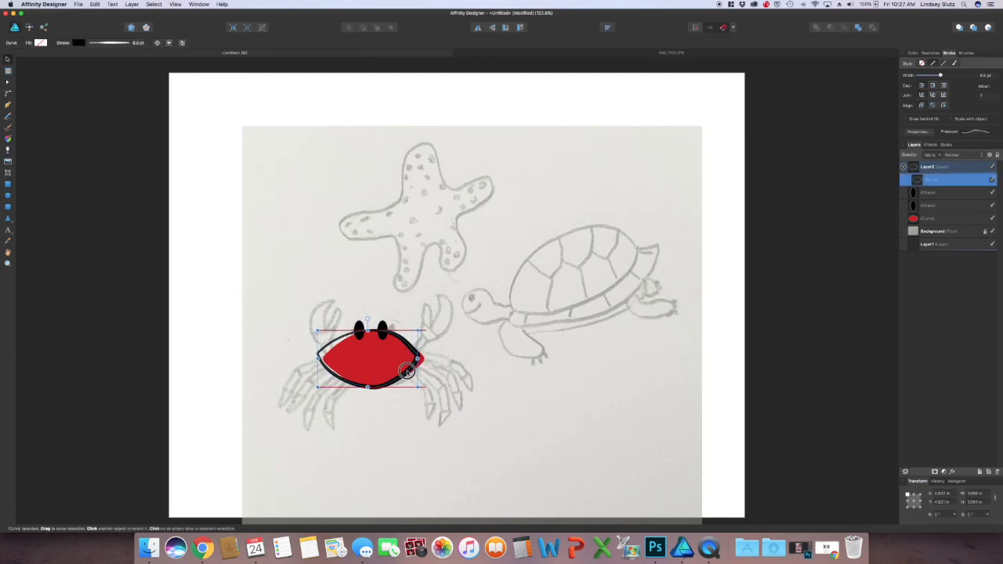
{"action": "left_click_drag", "start_coordinate": [408, 371], "coordinate": [426, 362]}
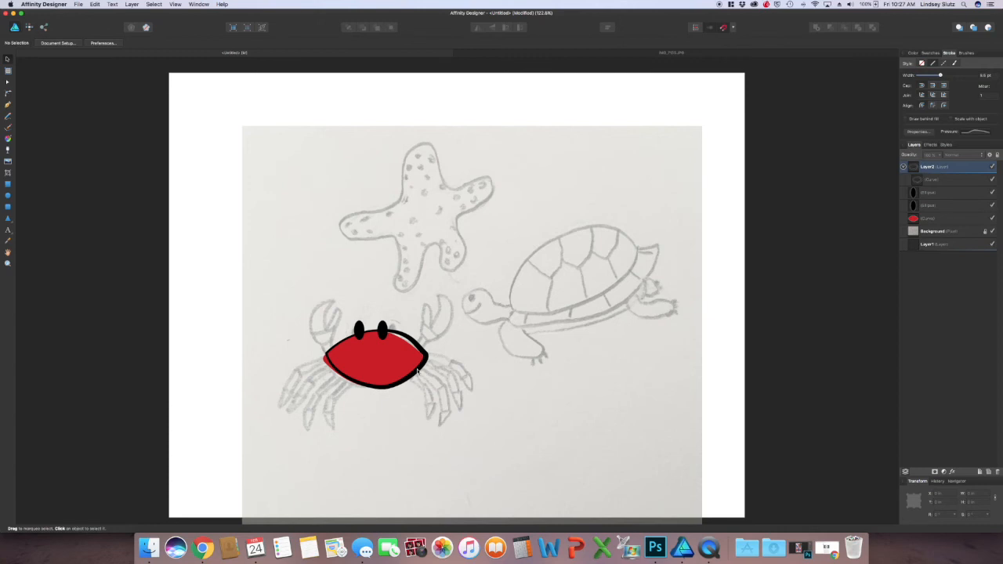
{"action": "mouse_move", "coordinate": [416, 372]}
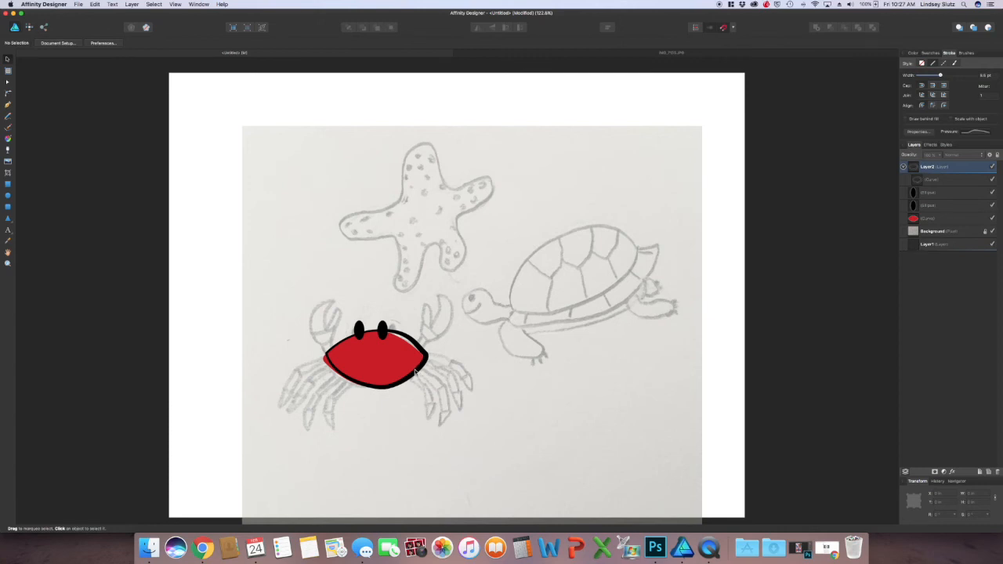
{"action": "mouse_move", "coordinate": [484, 394]}
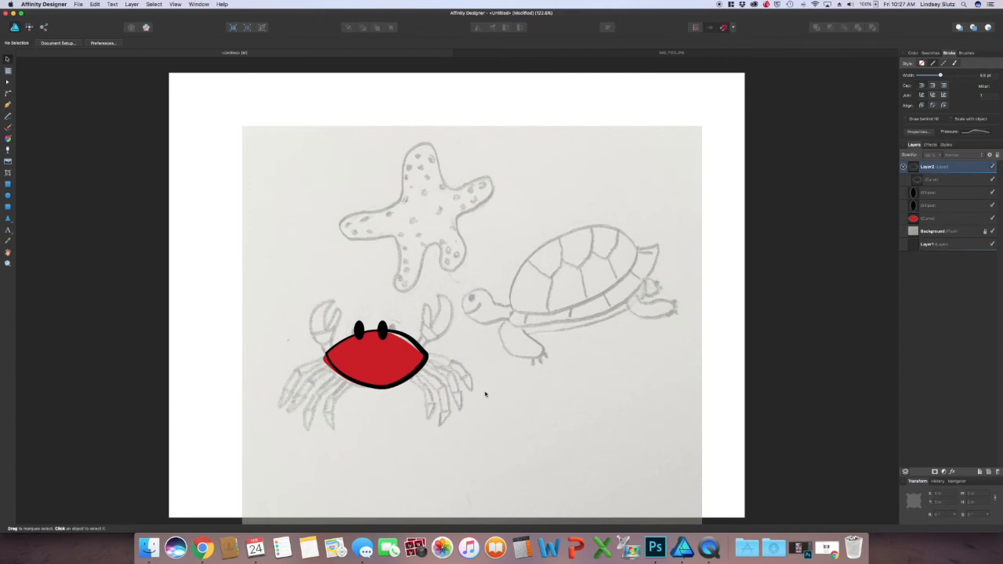
{"action": "mouse_move", "coordinate": [484, 391]}
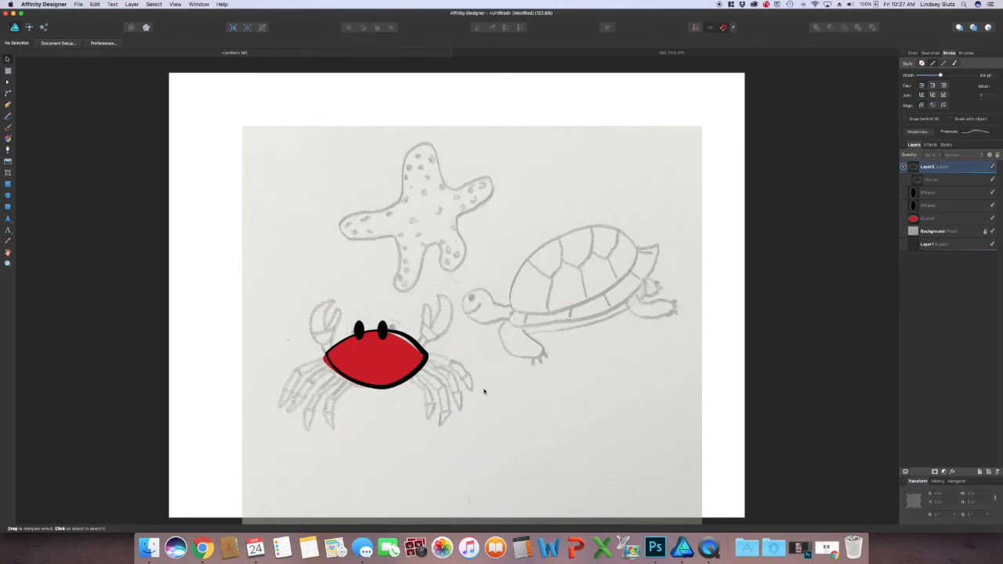
{"action": "mouse_move", "coordinate": [321, 368]}
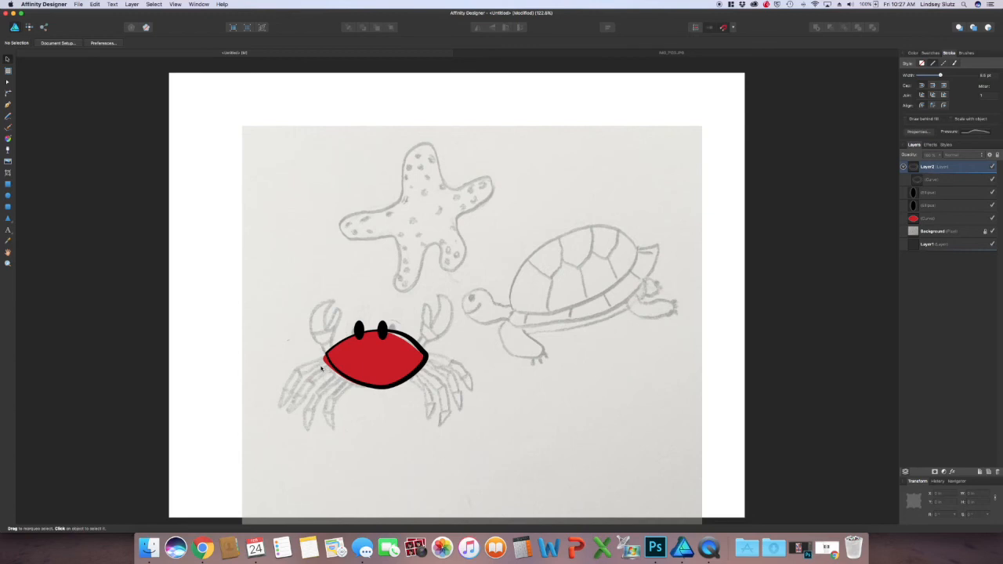
{"action": "mouse_move", "coordinate": [184, 305]}
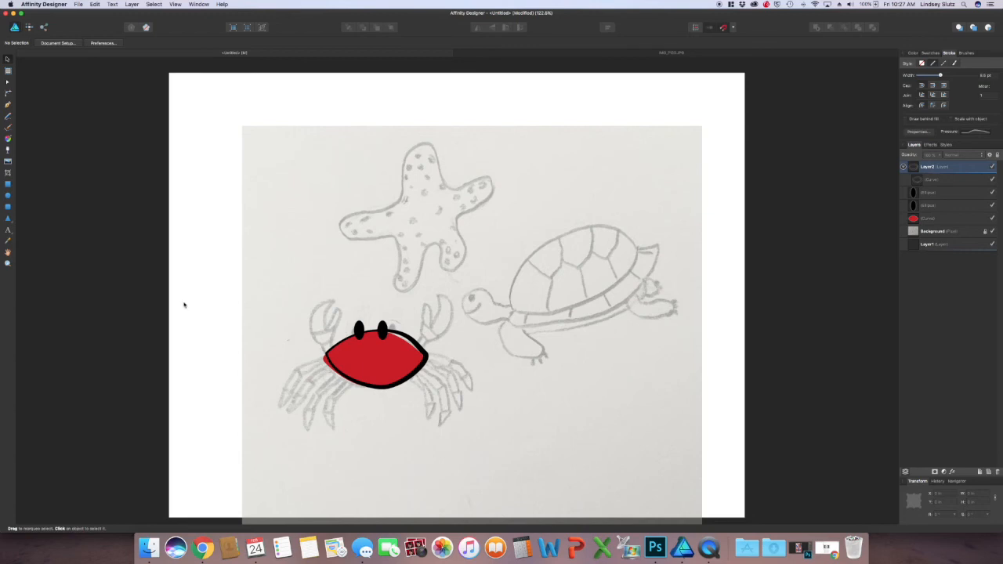
{"action": "left_click", "coordinate": [78, 4]}
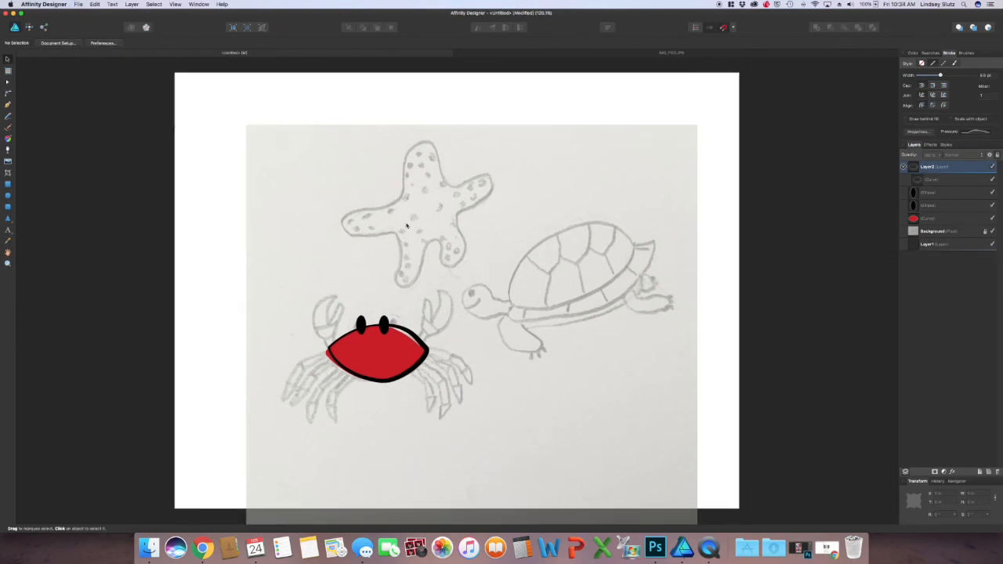
- Open the export settings, review the JPEG quality presets, then switch the format to PDF
{"action": "left_click", "coordinate": [78, 5]}
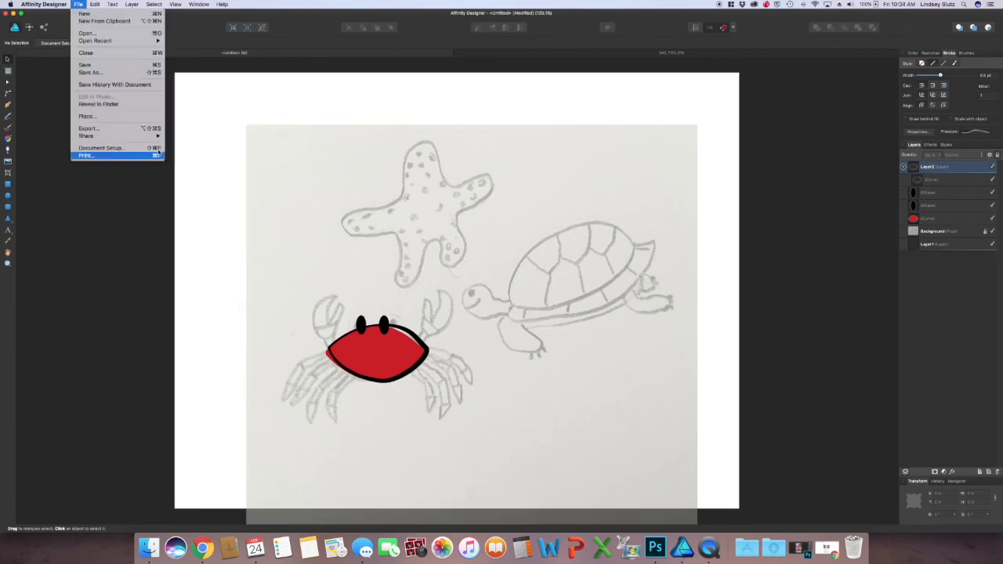
{"action": "left_click", "coordinate": [88, 128]}
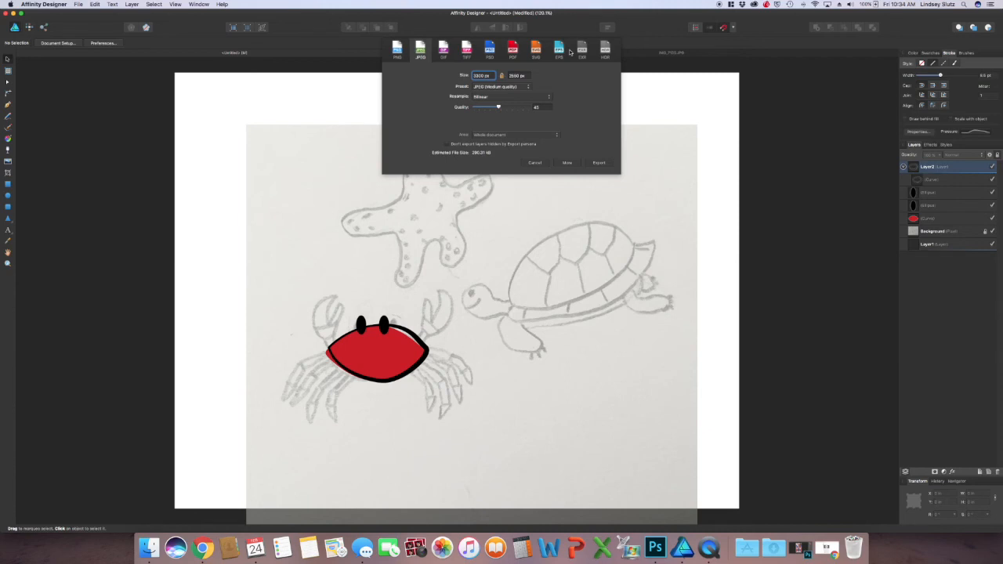
{"action": "mouse_move", "coordinate": [546, 70]}
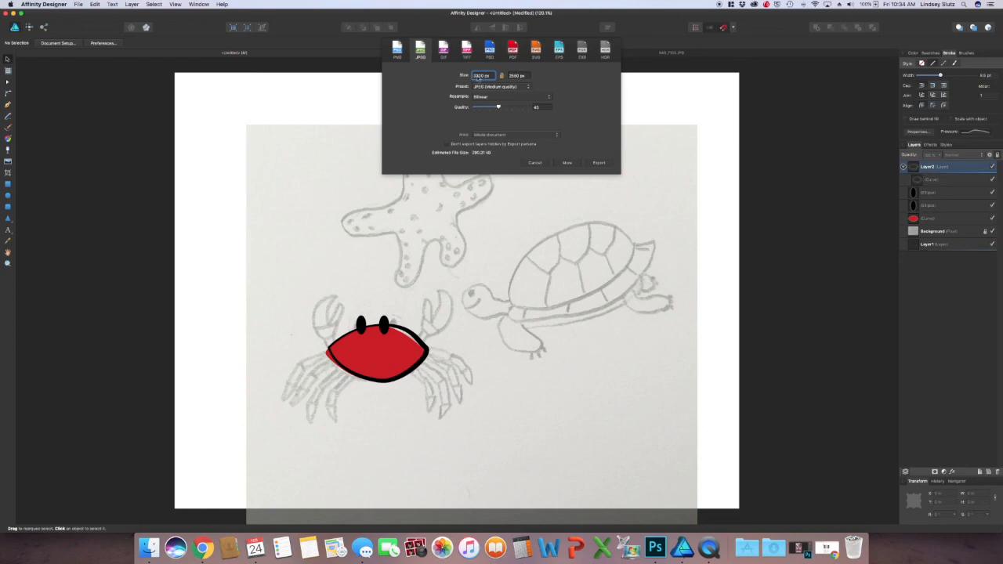
{"action": "mouse_move", "coordinate": [516, 108]}
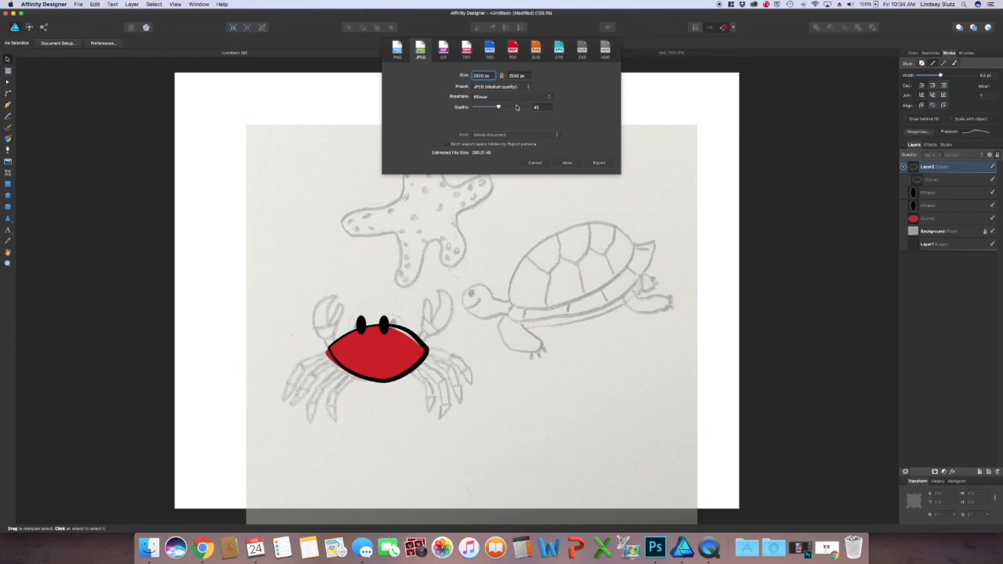
{"action": "mouse_move", "coordinate": [586, 110]}
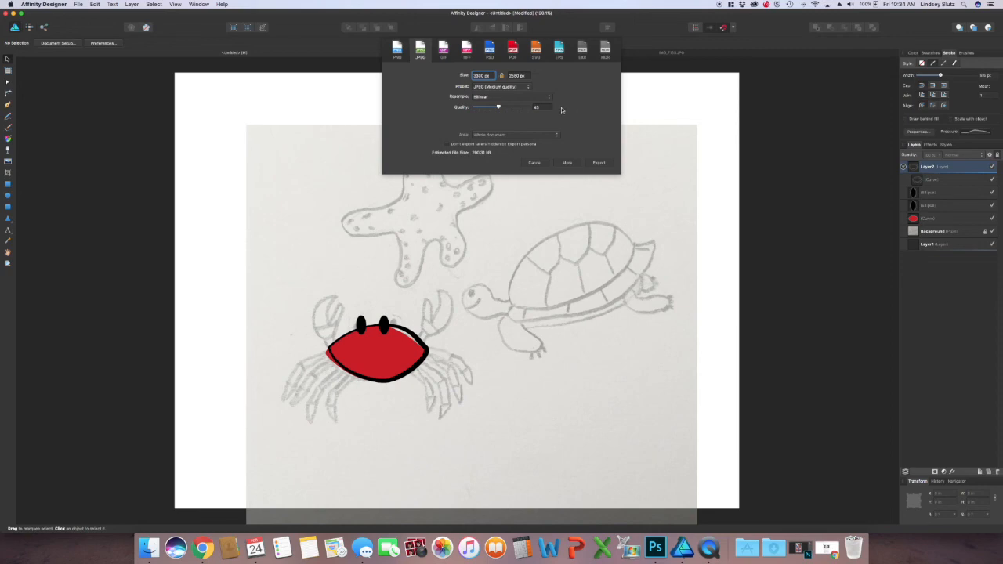
{"action": "mouse_move", "coordinate": [518, 89]}
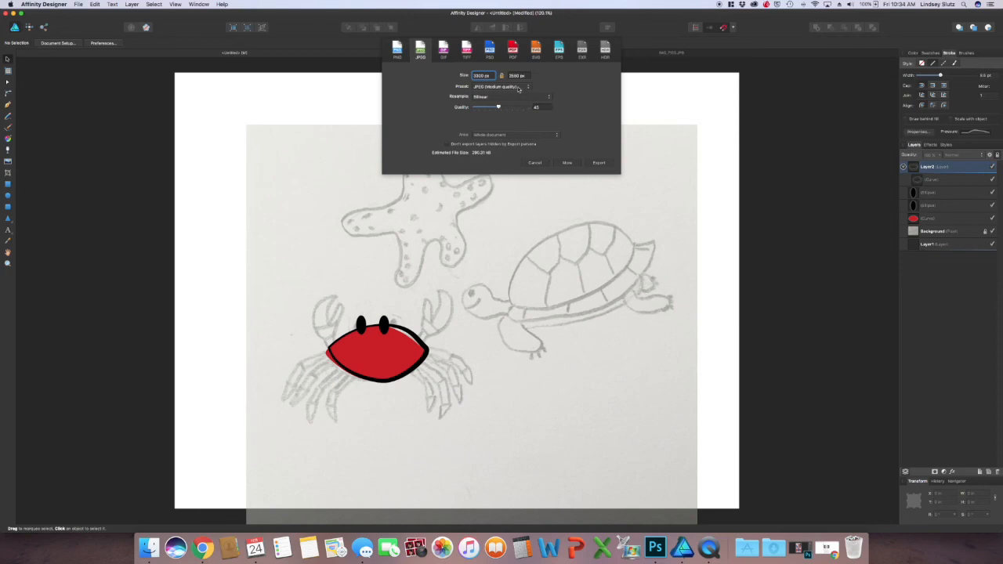
{"action": "left_click", "coordinate": [509, 86]}
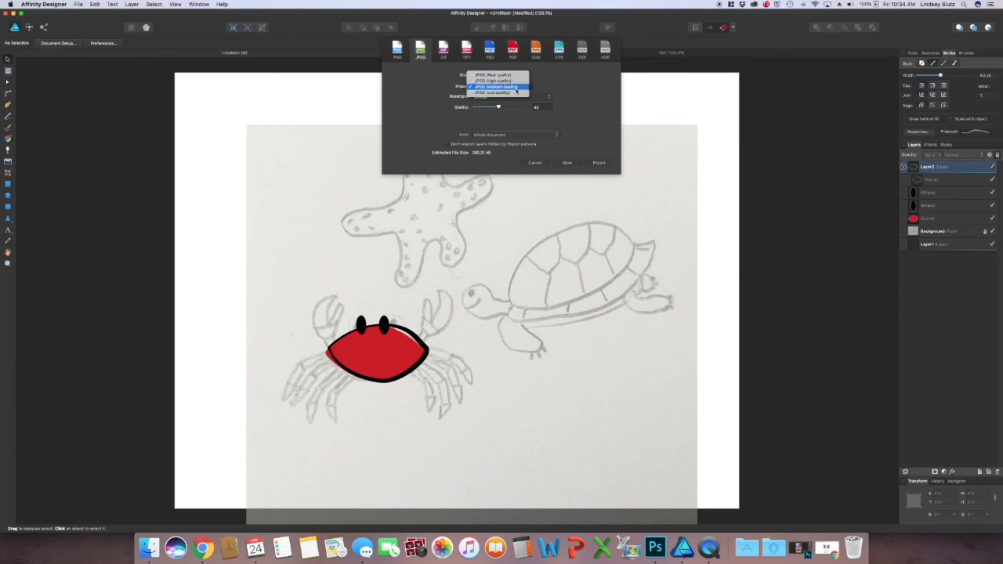
{"action": "left_click", "coordinate": [498, 86]}
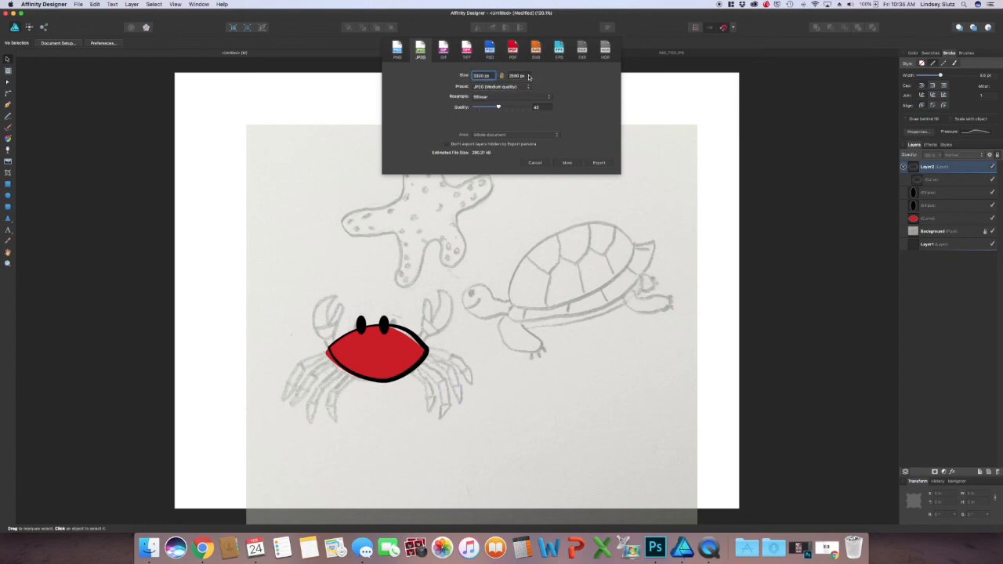
{"action": "left_click", "coordinate": [513, 48]}
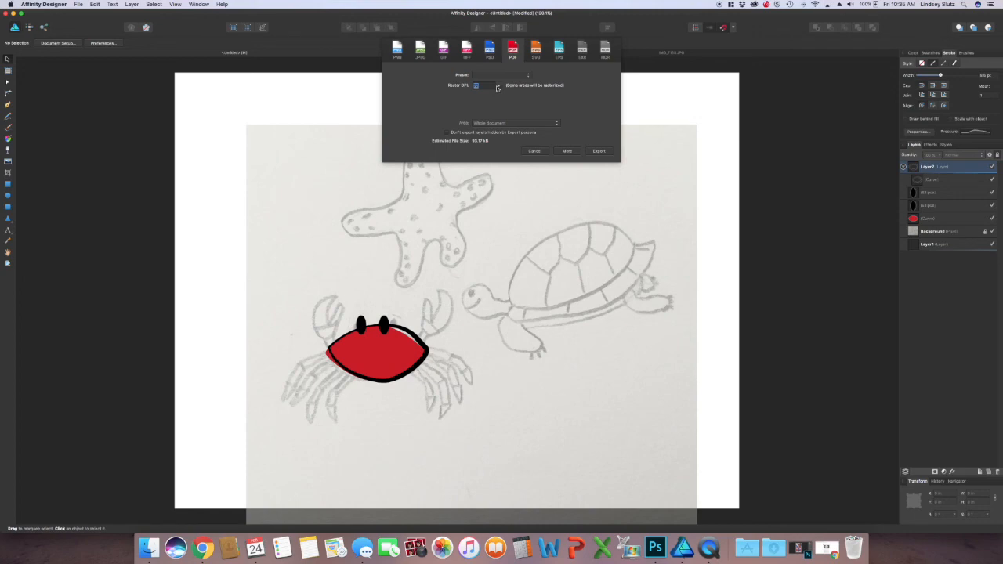
- Check the PDF Raster DPI options, then cancel the export
{"action": "left_click", "coordinate": [486, 85]}
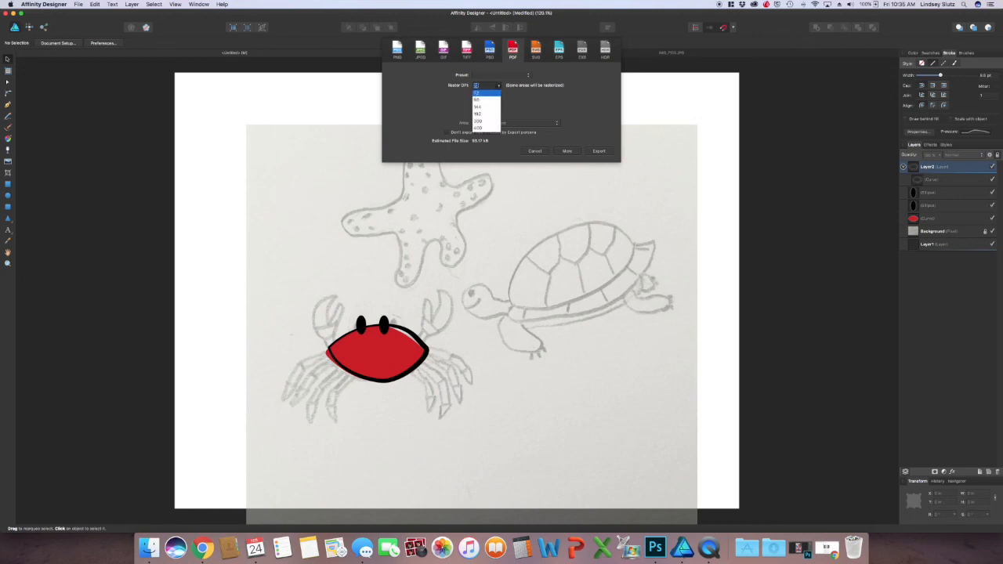
{"action": "left_click", "coordinate": [485, 93]}
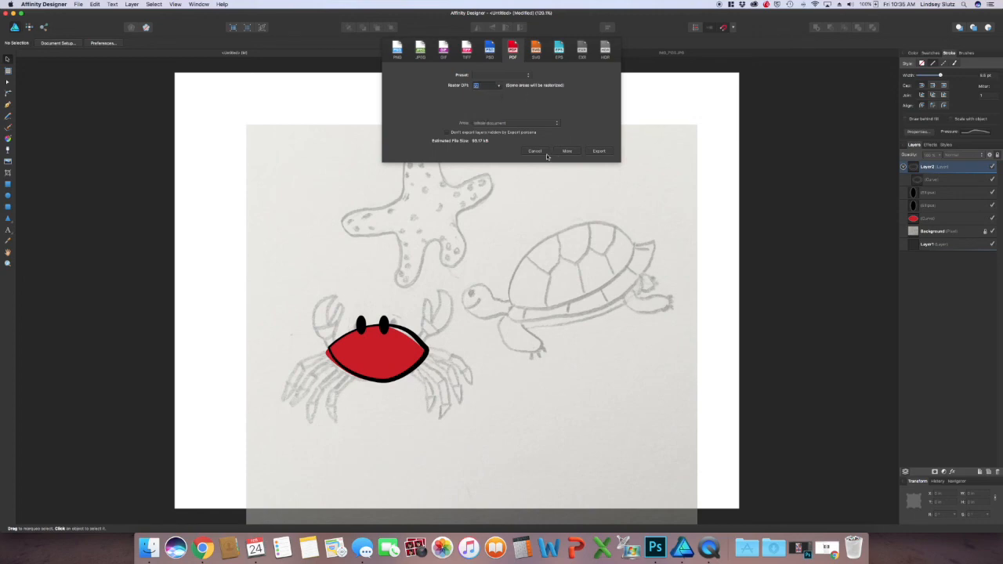
{"action": "left_click", "coordinate": [534, 150]}
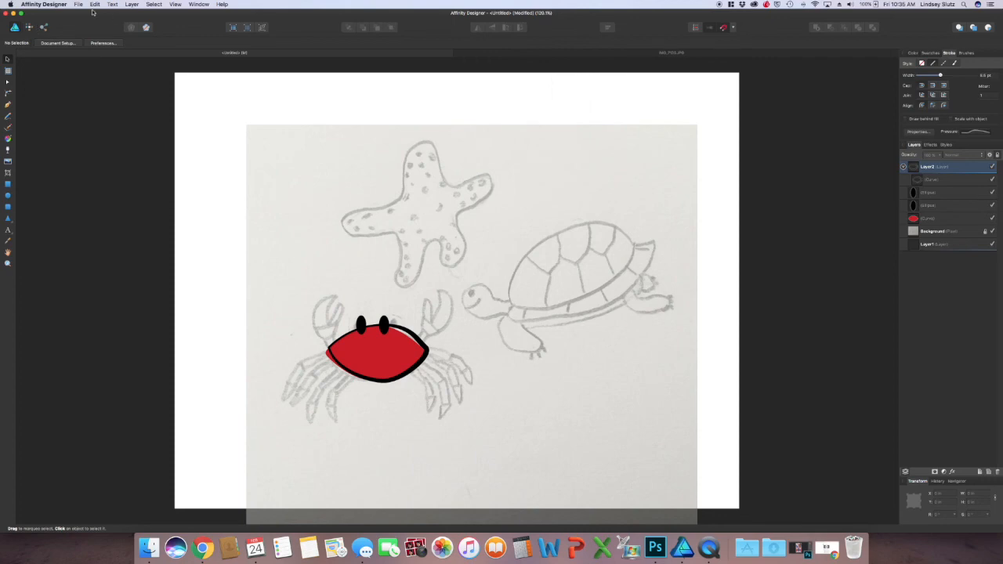
- Create a new document, changing its DPI from the resolution list before confirming
{"action": "left_click", "coordinate": [78, 5]}
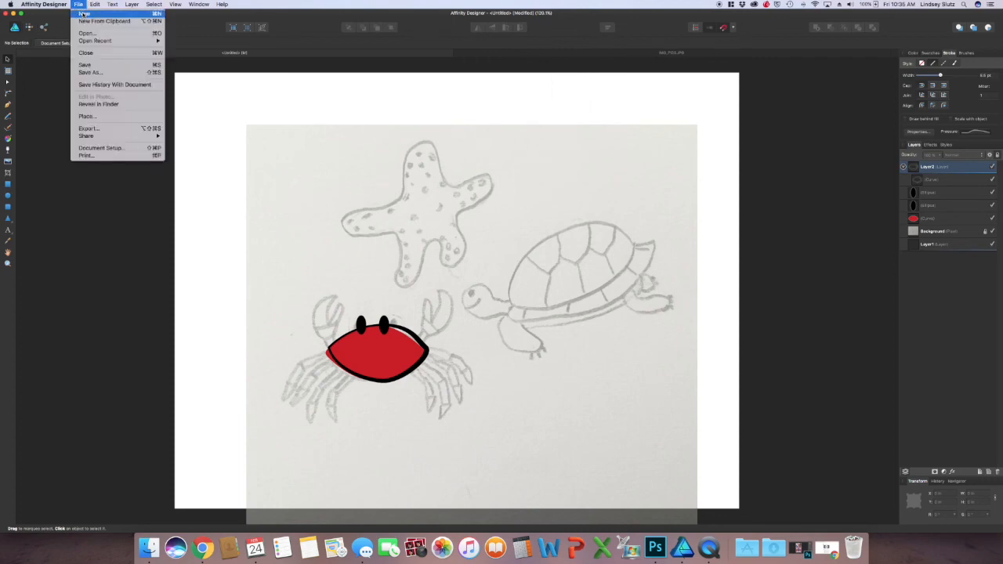
{"action": "left_click", "coordinate": [83, 13]}
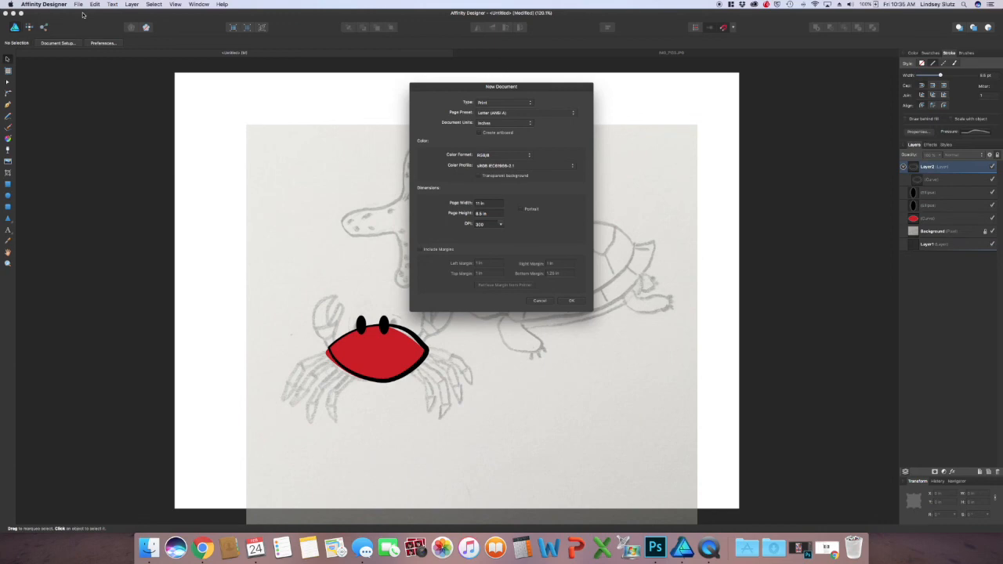
{"action": "mouse_move", "coordinate": [500, 227]}
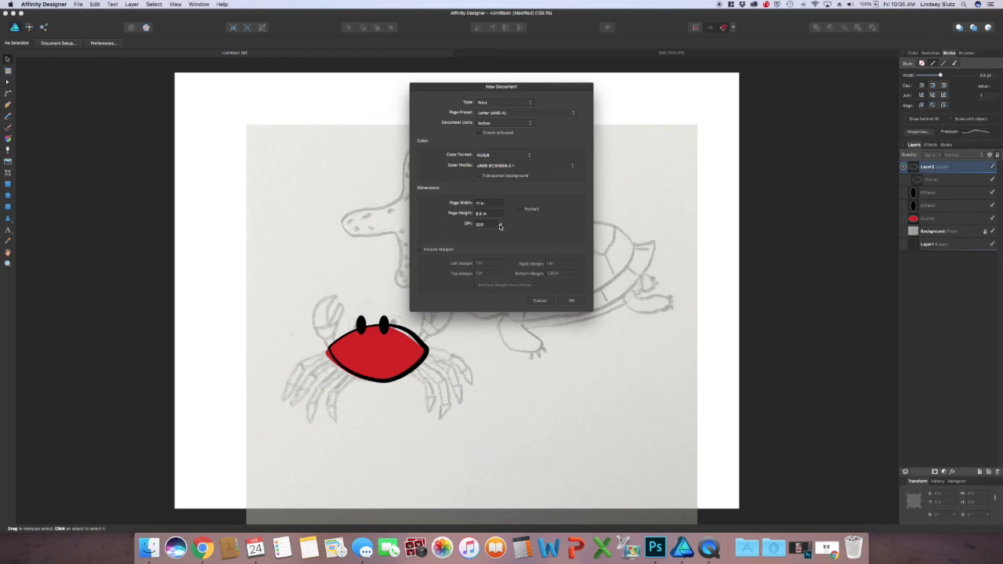
{"action": "left_click", "coordinate": [505, 102]}
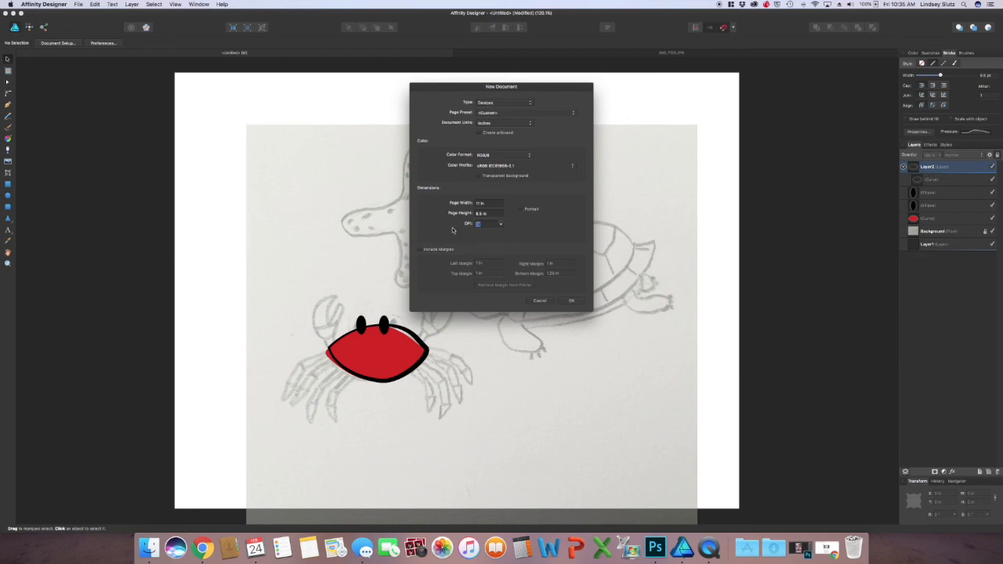
{"action": "left_click", "coordinate": [540, 300]}
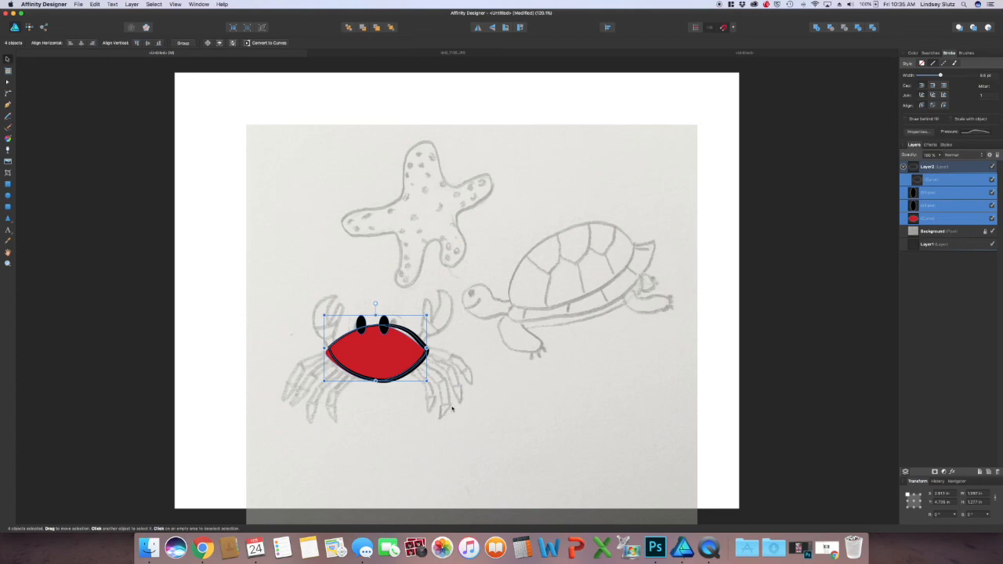
{"action": "mouse_move", "coordinate": [812, 56]}
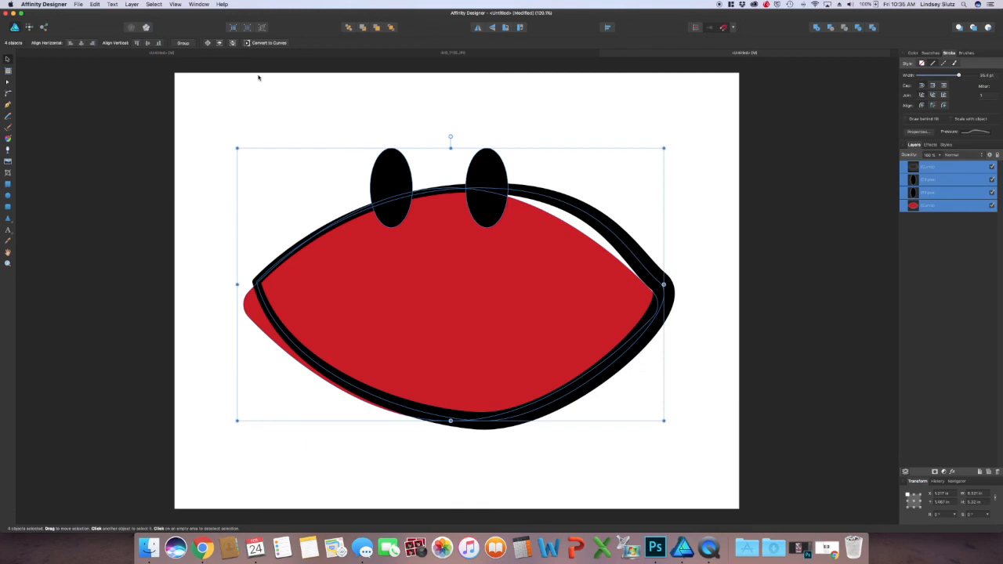
- Look through the Edit menu, then open the File menu
{"action": "left_click", "coordinate": [95, 5]}
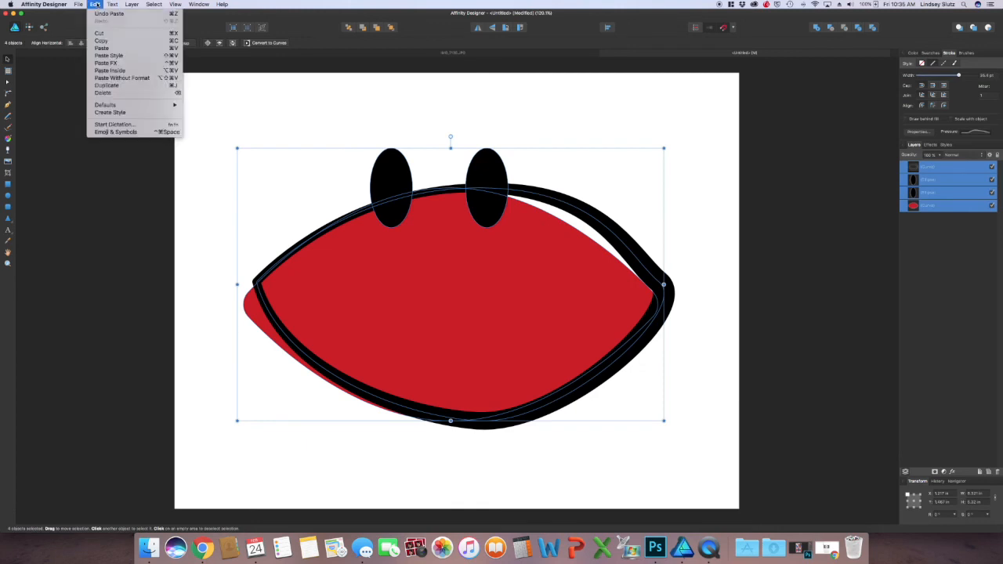
{"action": "left_click", "coordinate": [79, 4]}
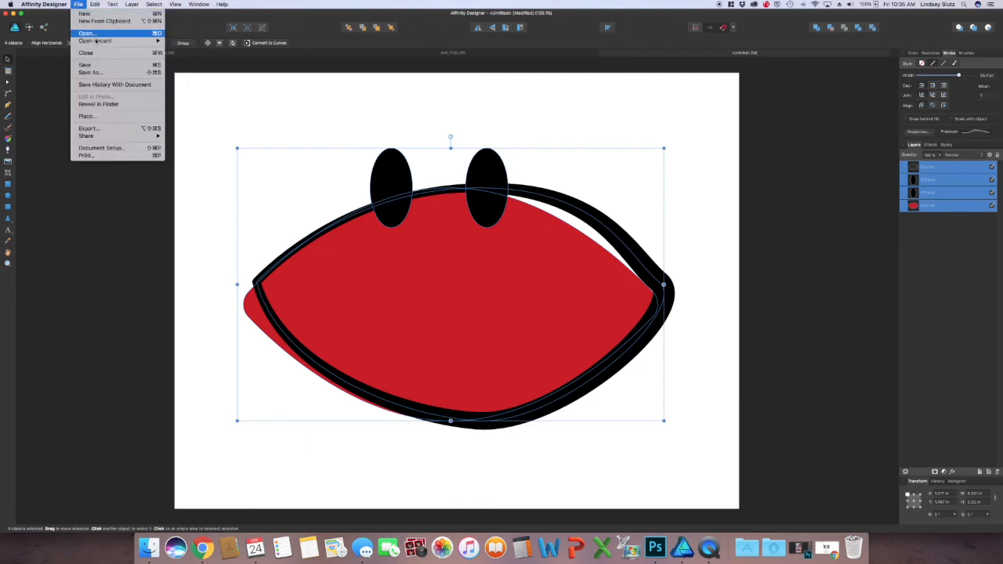
{"action": "mouse_move", "coordinate": [84, 64]}
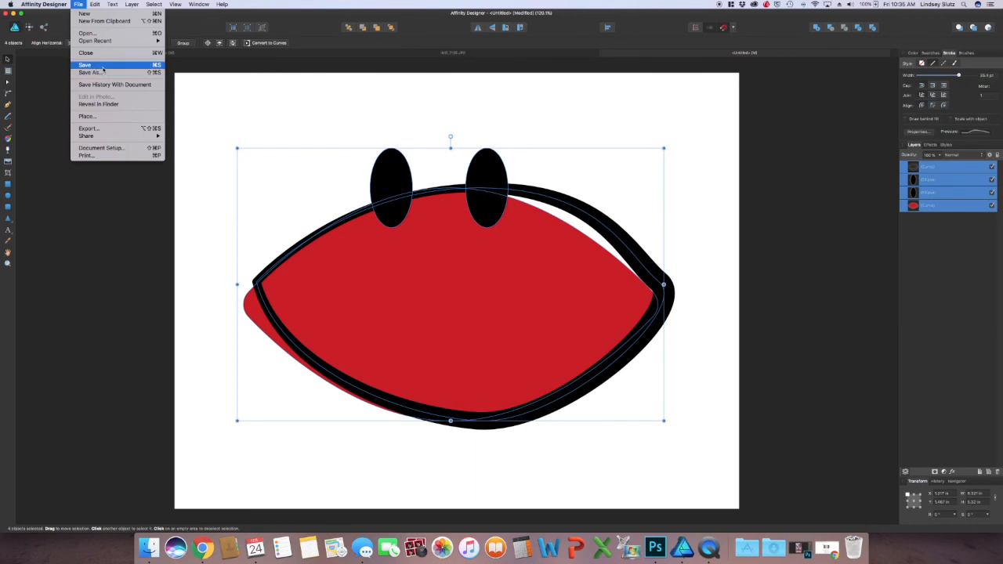
{"action": "mouse_move", "coordinate": [88, 128]}
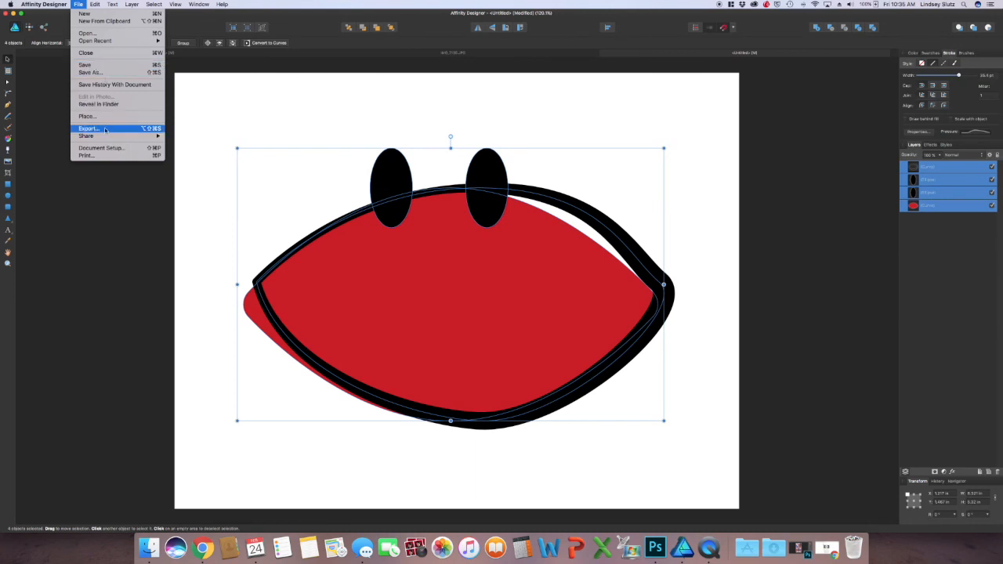
- Set the export format to JPEG with the JPEG (Best quality) preset
{"action": "left_click", "coordinate": [88, 129]}
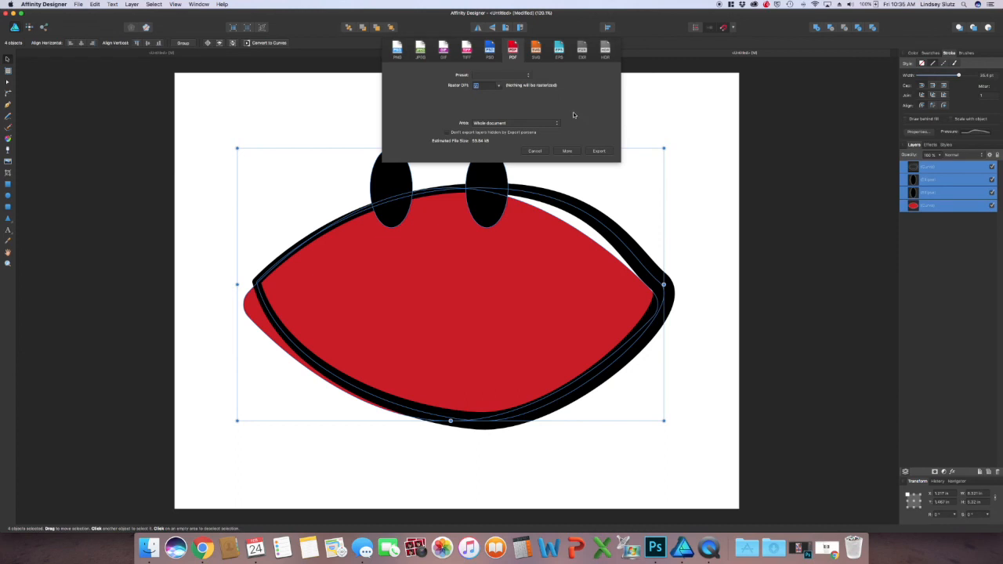
{"action": "left_click", "coordinate": [421, 49]}
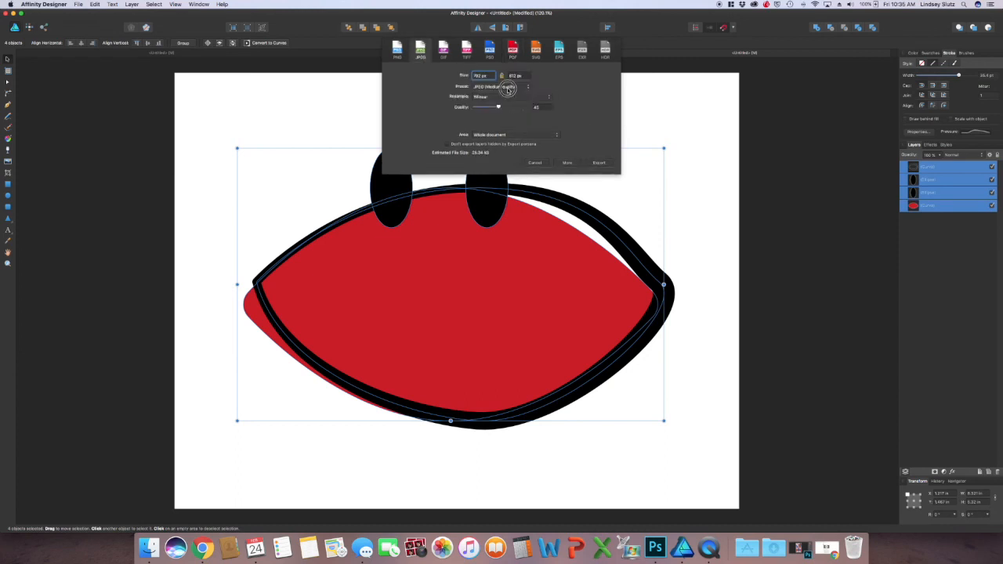
{"action": "left_click", "coordinate": [501, 86]}
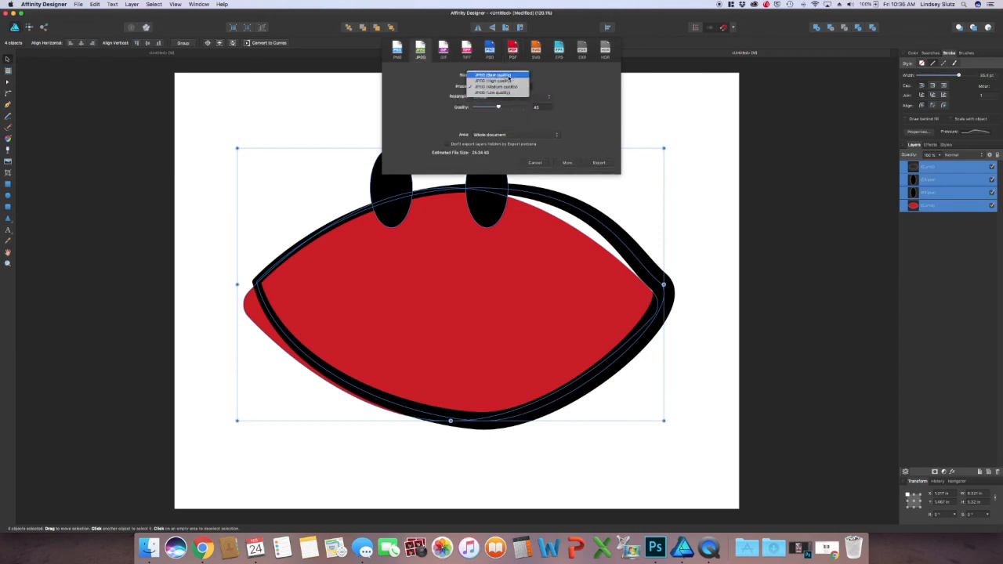
{"action": "left_click", "coordinate": [497, 74]}
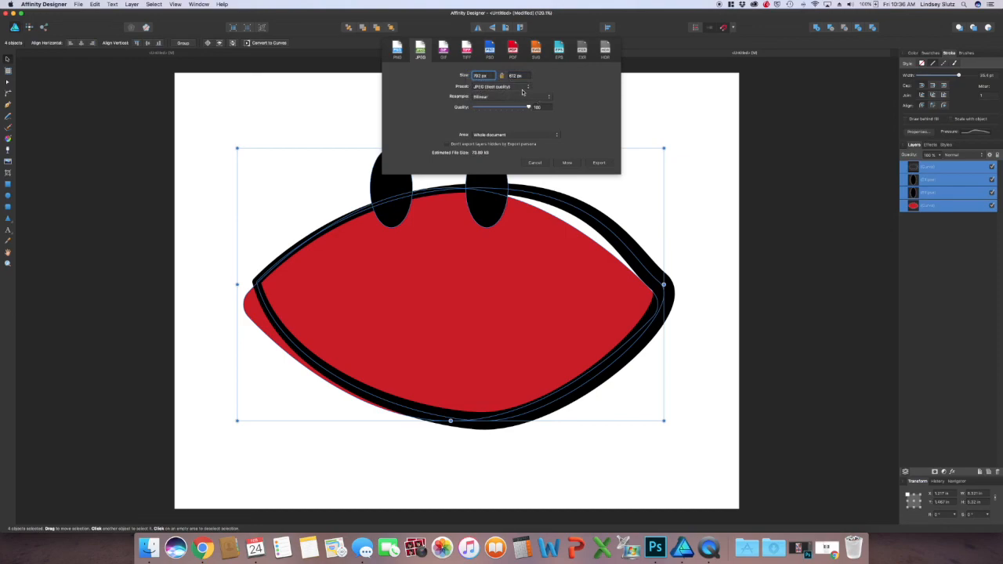